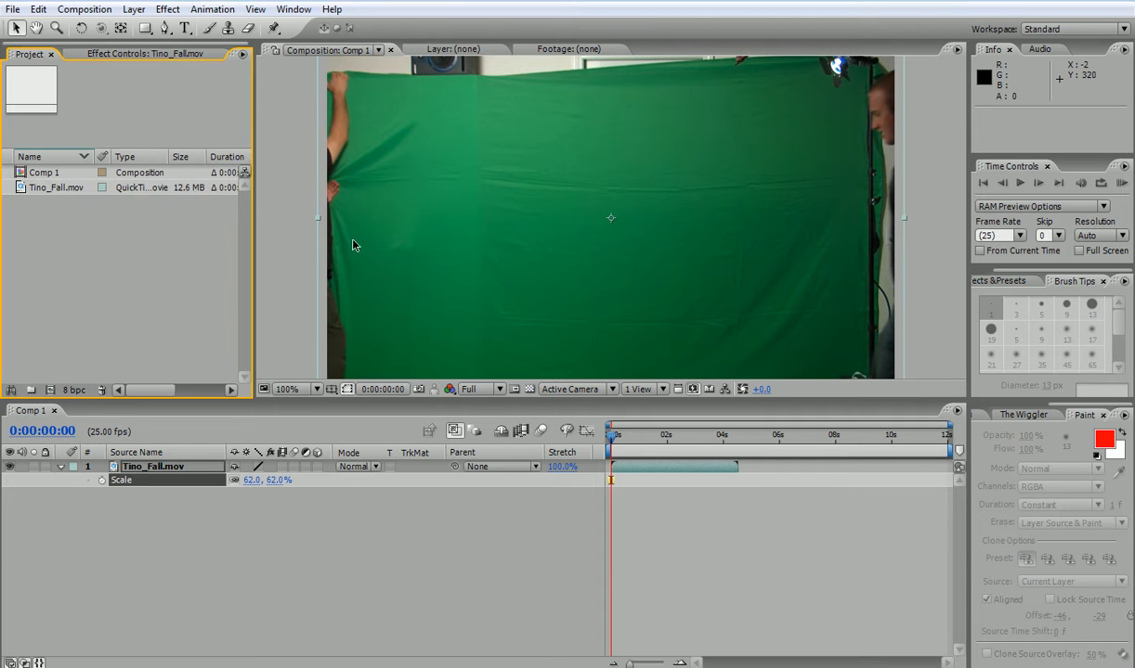
mouse_move(715, 260)
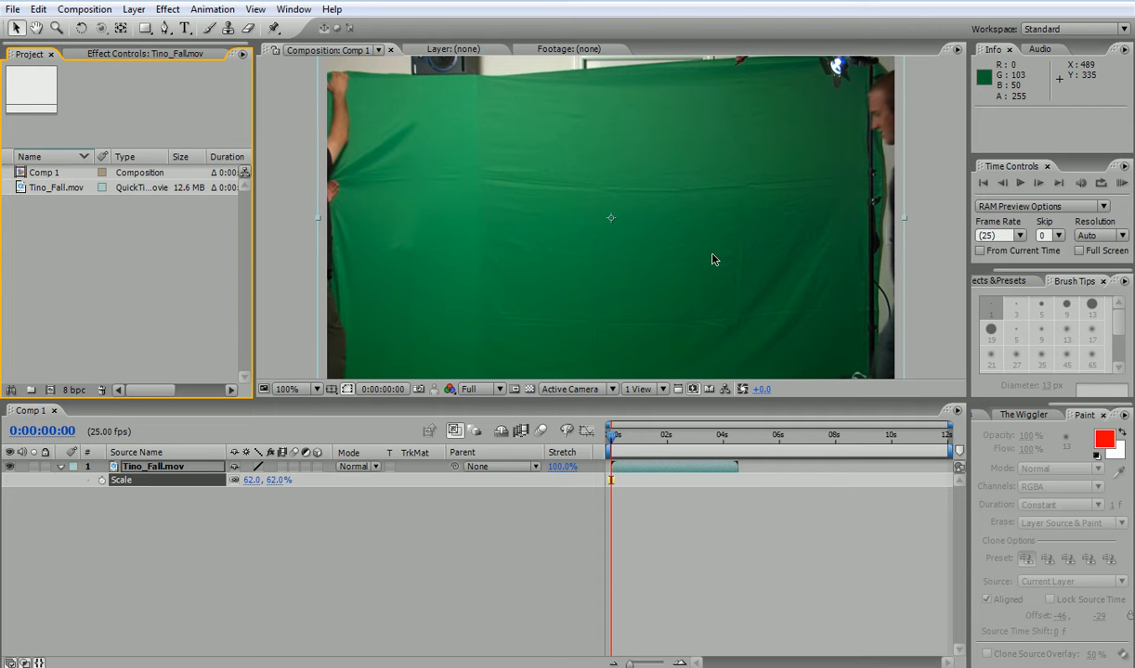
mouse_move(542, 195)
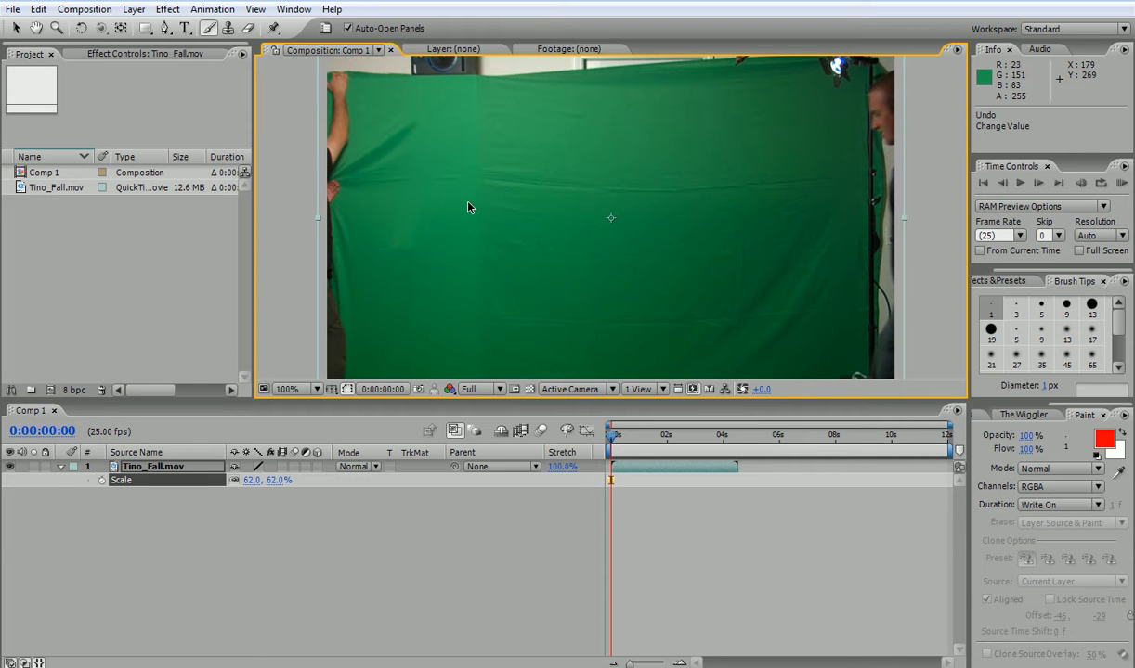
mouse_move(167, 471)
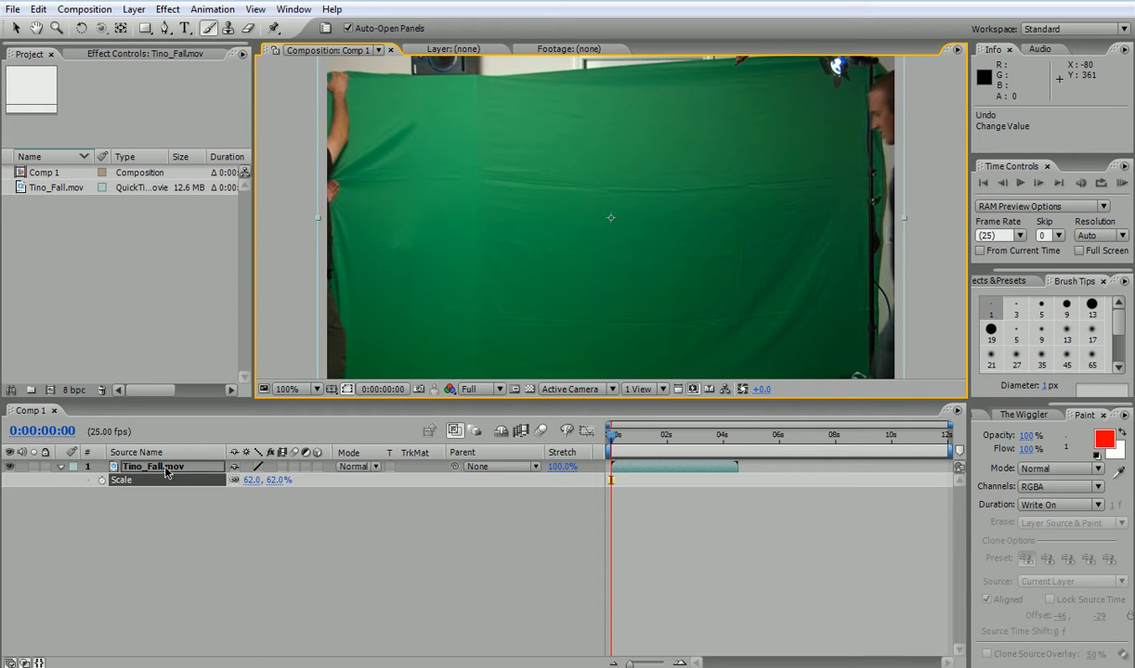
- Show Tino_Fall.mov in its own Layer viewer and set Paint Duration to Constant
double_click(154, 466)
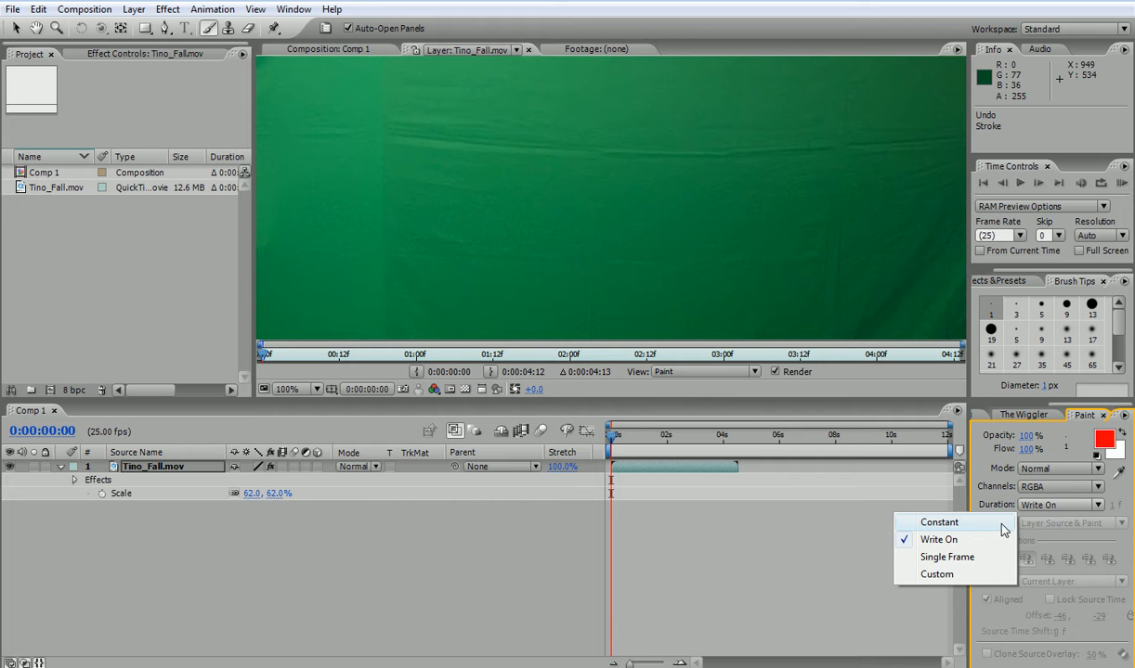
click(939, 522)
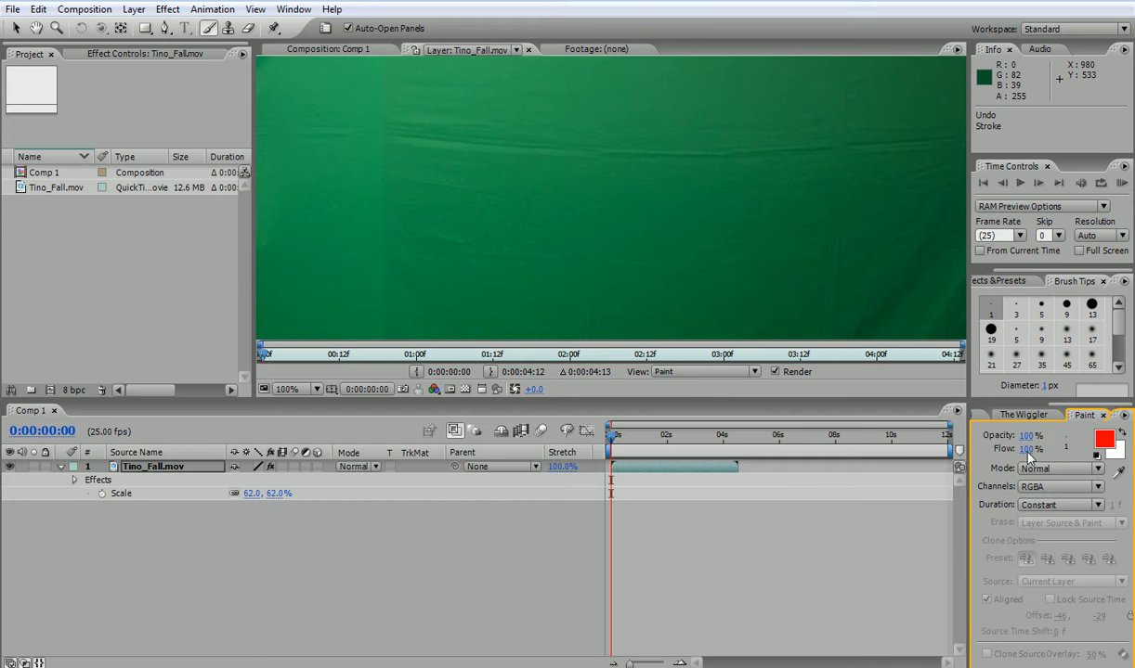
mouse_move(1010, 436)
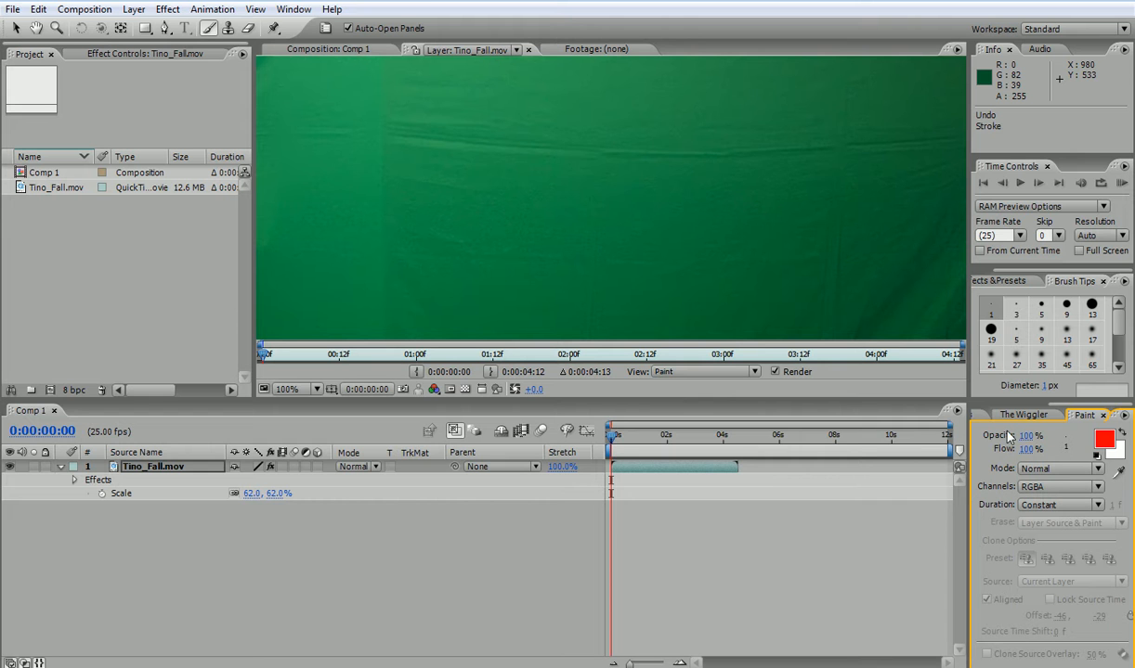
click(1094, 416)
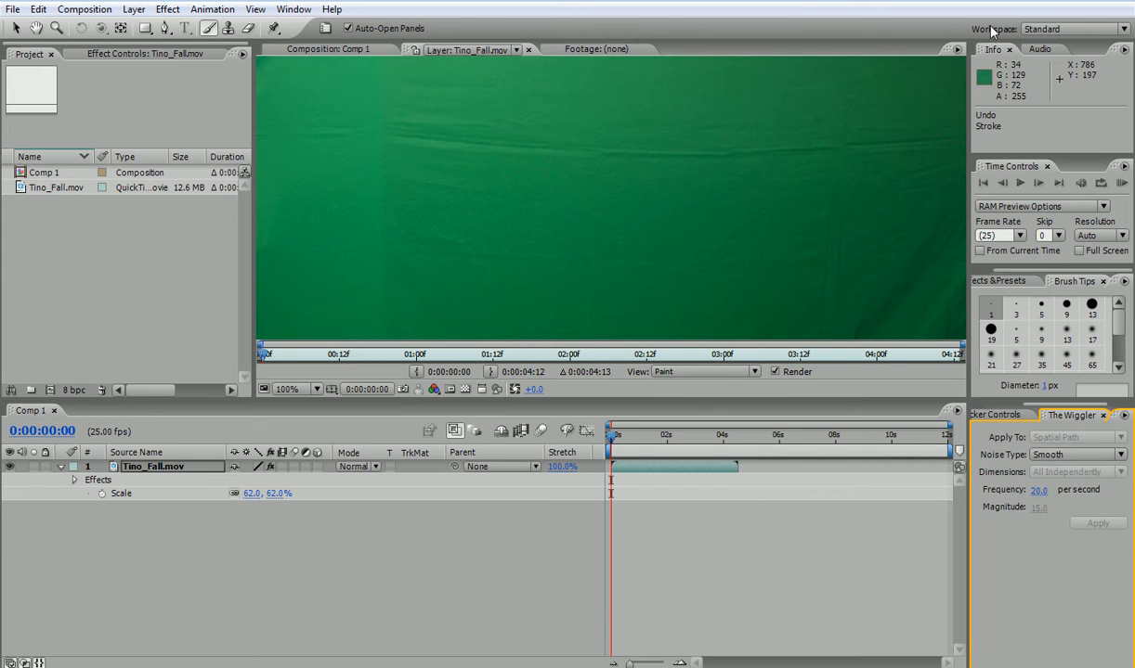
- Reset the Standard workspace, discarding changes, and choose the 19 px brush tip
click(1028, 244)
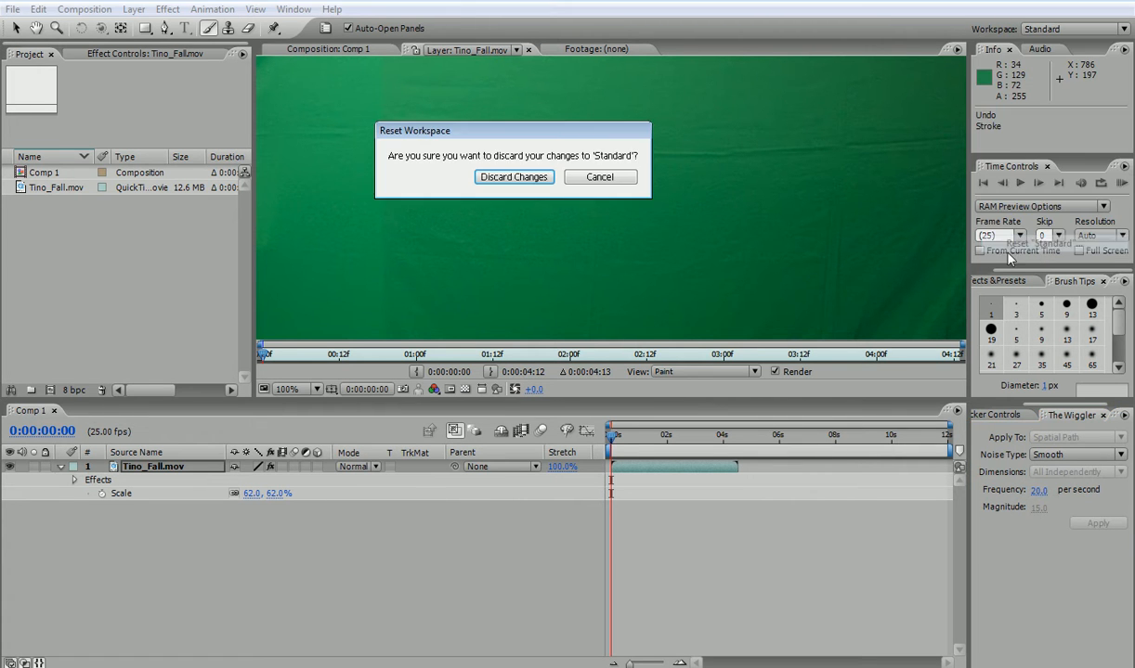
click(513, 177)
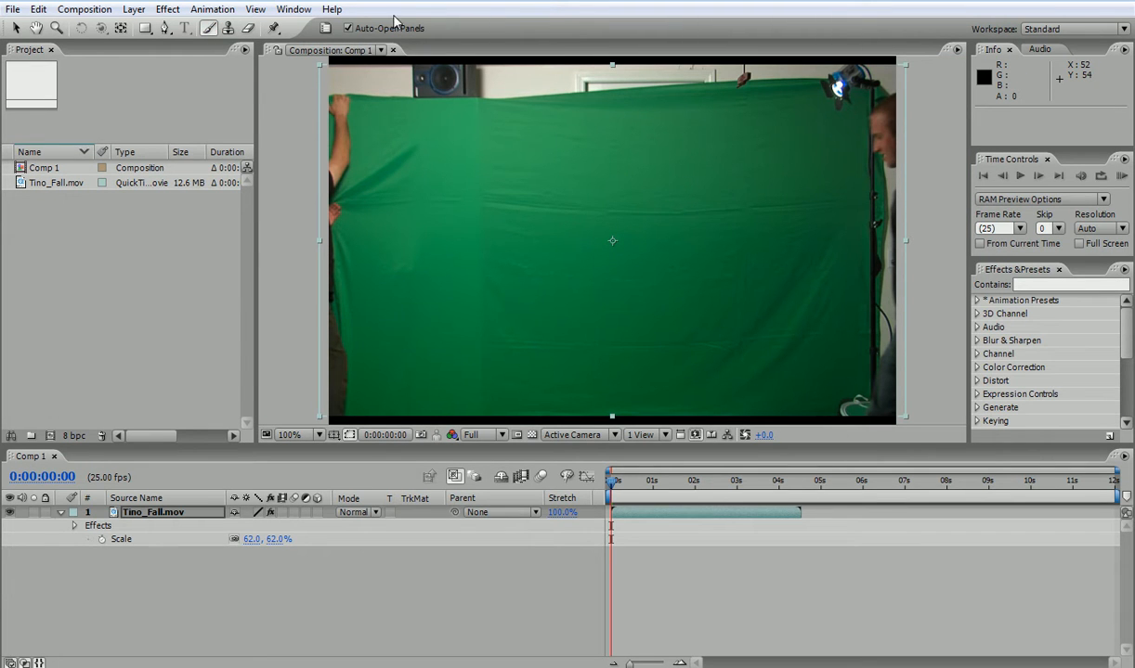
click(293, 10)
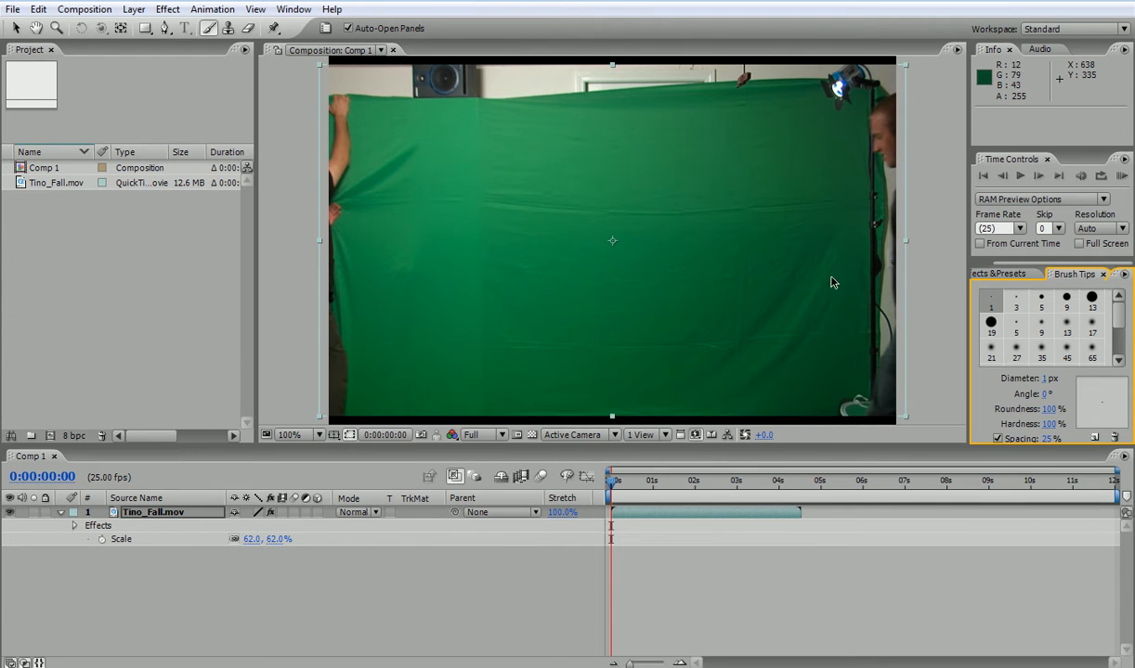
click(989, 323)
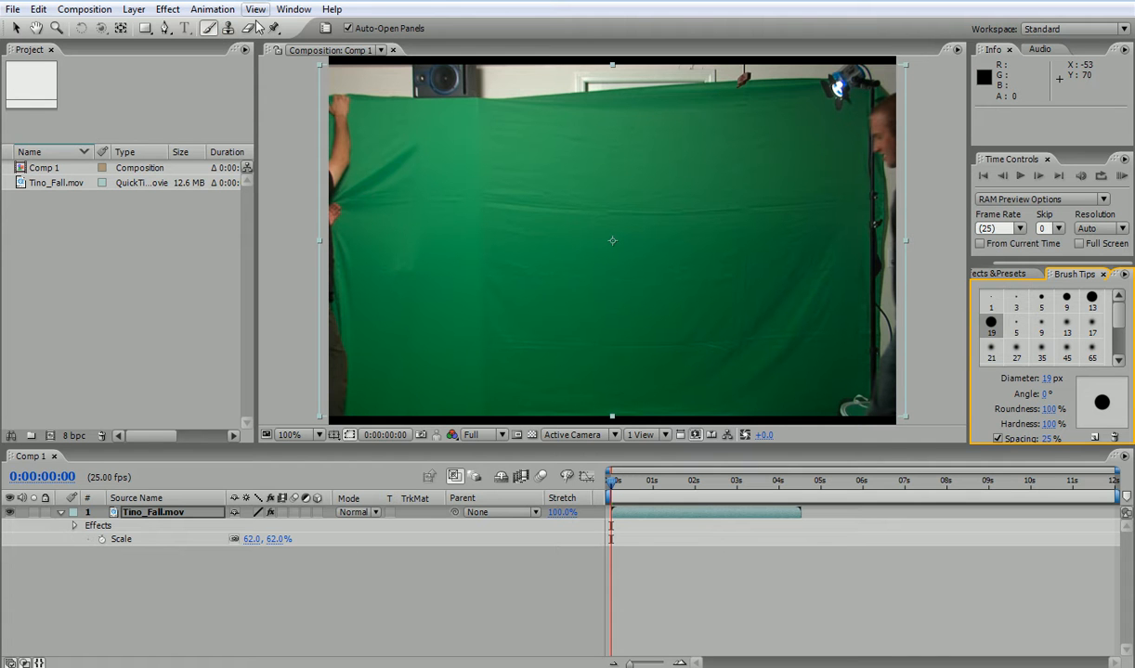
click(293, 9)
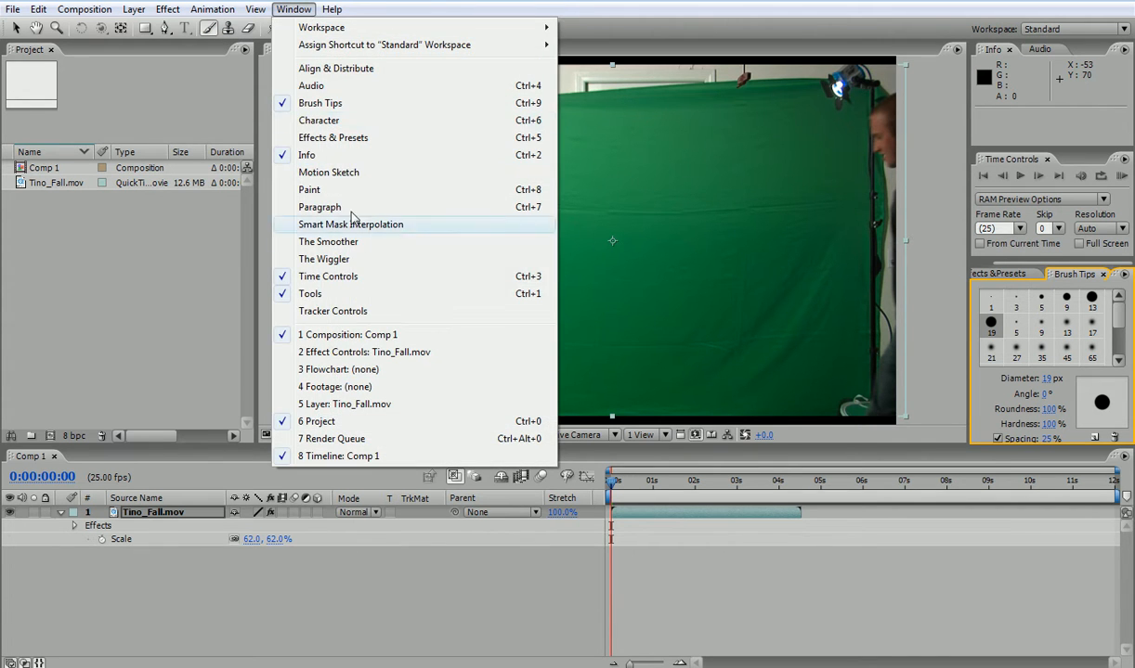
- Show the Paint panel and reveal the Paint effect on the footage layer
click(308, 189)
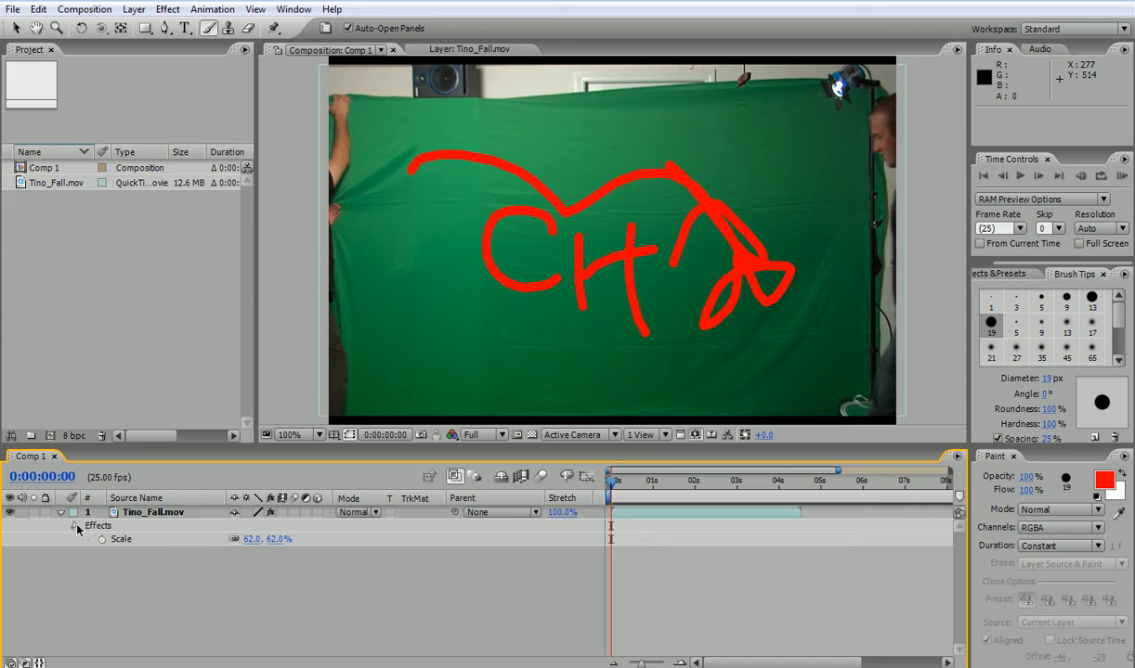
click(88, 539)
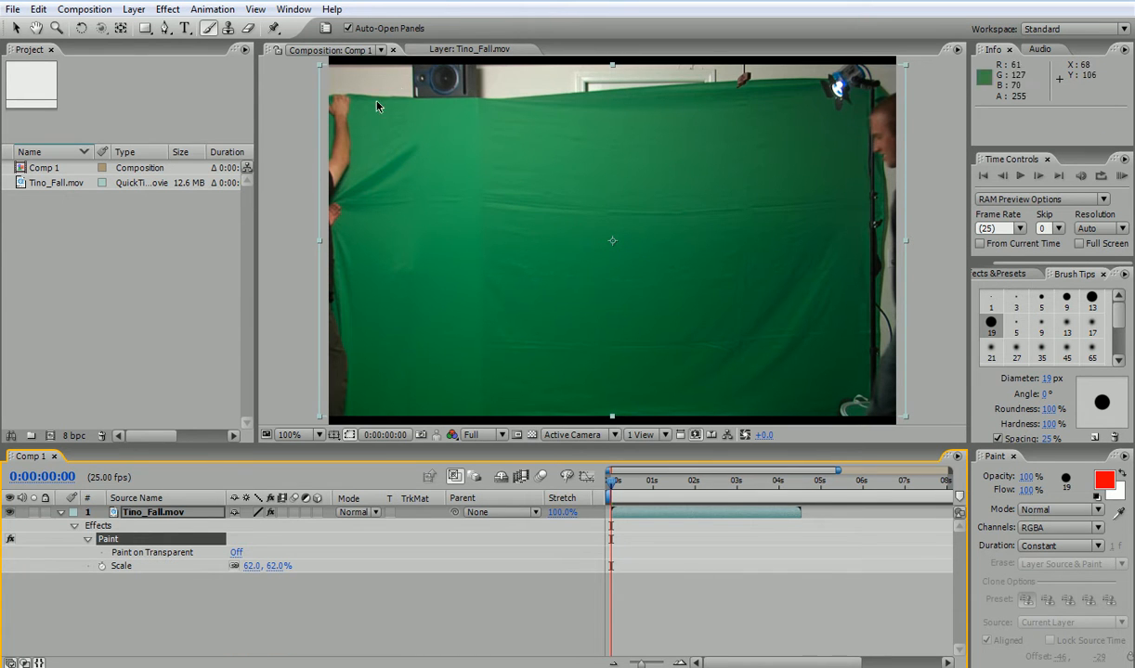
- Switch the Paint Duration to Write On so strokes draw over time
click(1059, 546)
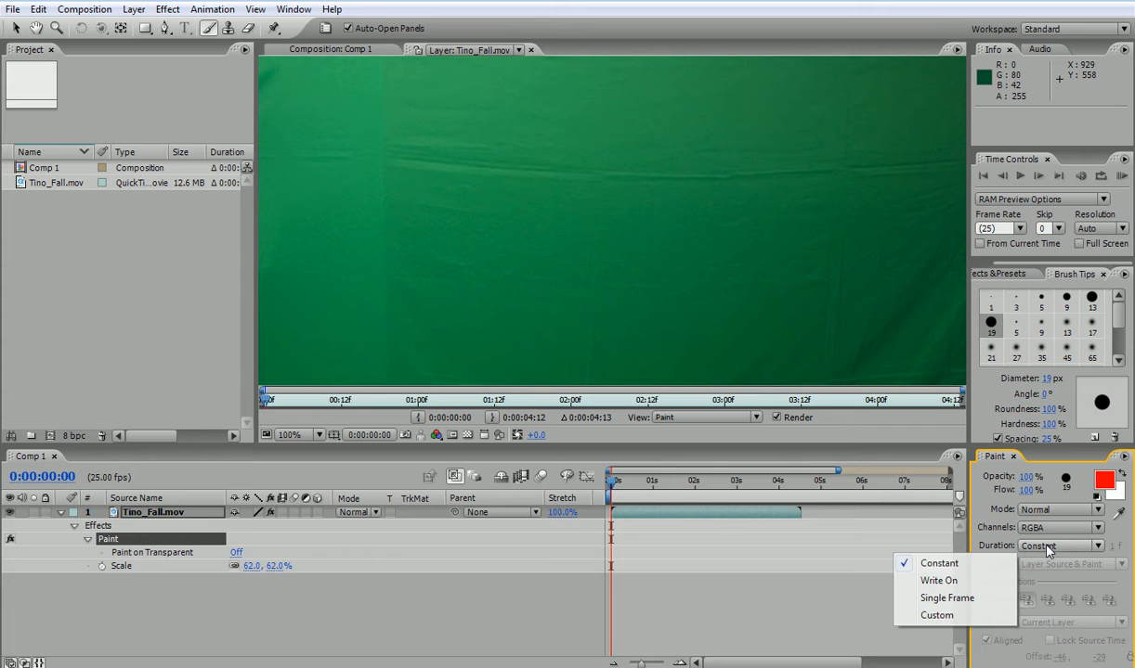
click(940, 579)
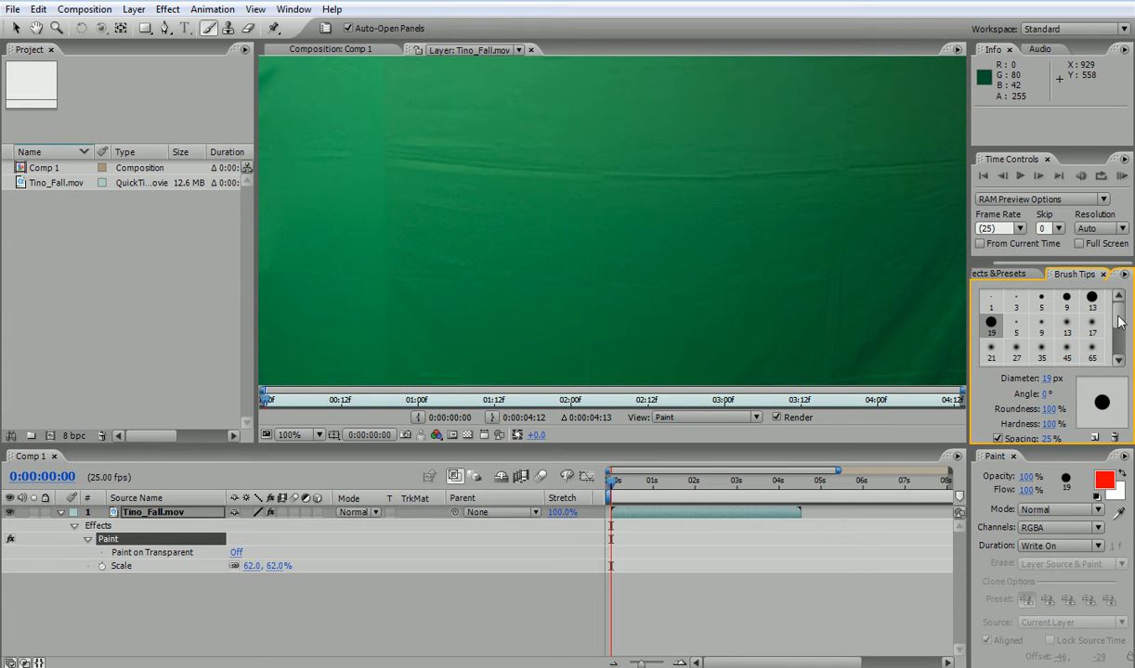
mouse_move(1001, 416)
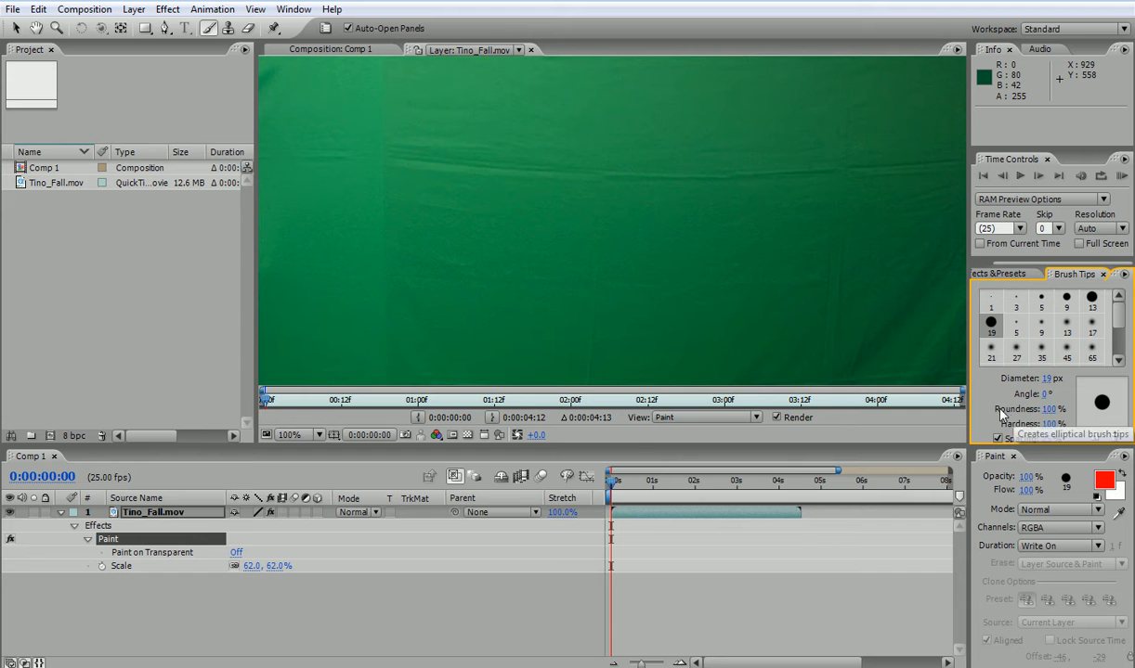
mouse_move(1077, 390)
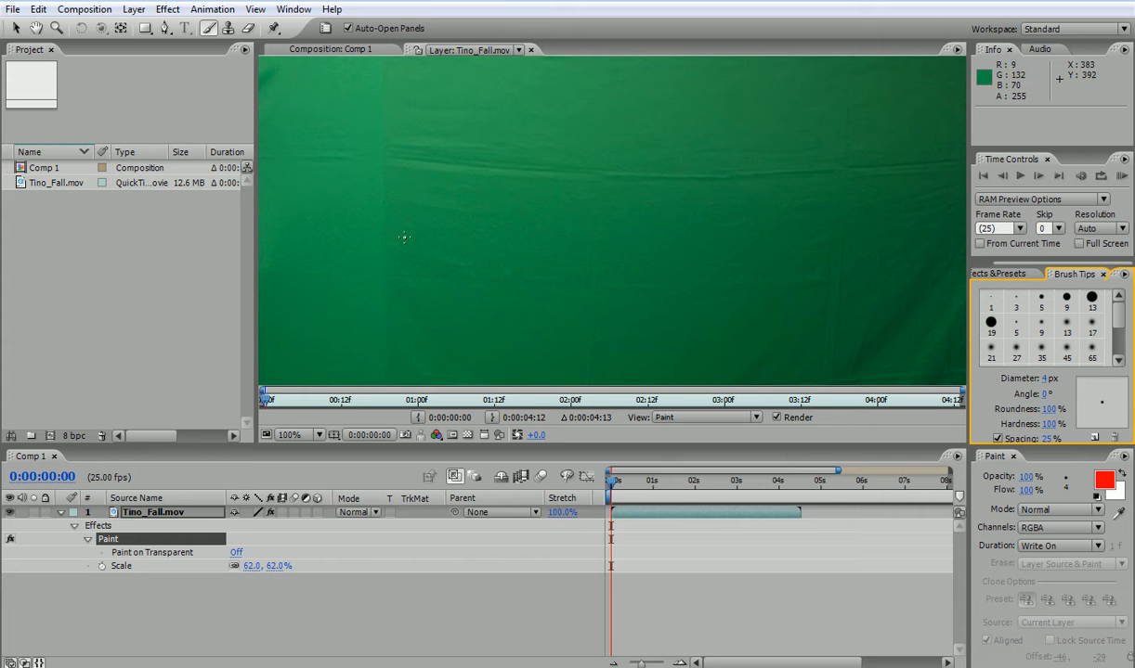
mouse_move(379, 163)
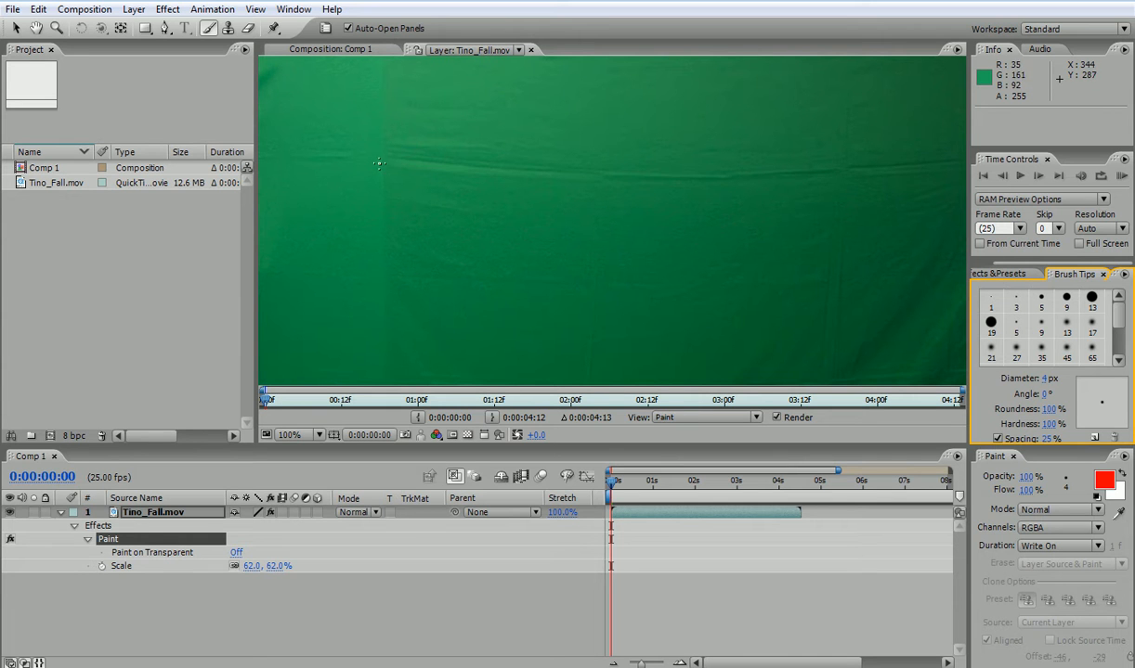
- Paint the letters of ANIMATION as Write On strokes Brush 1 through Brush 12
drag(379, 152, 370, 225)
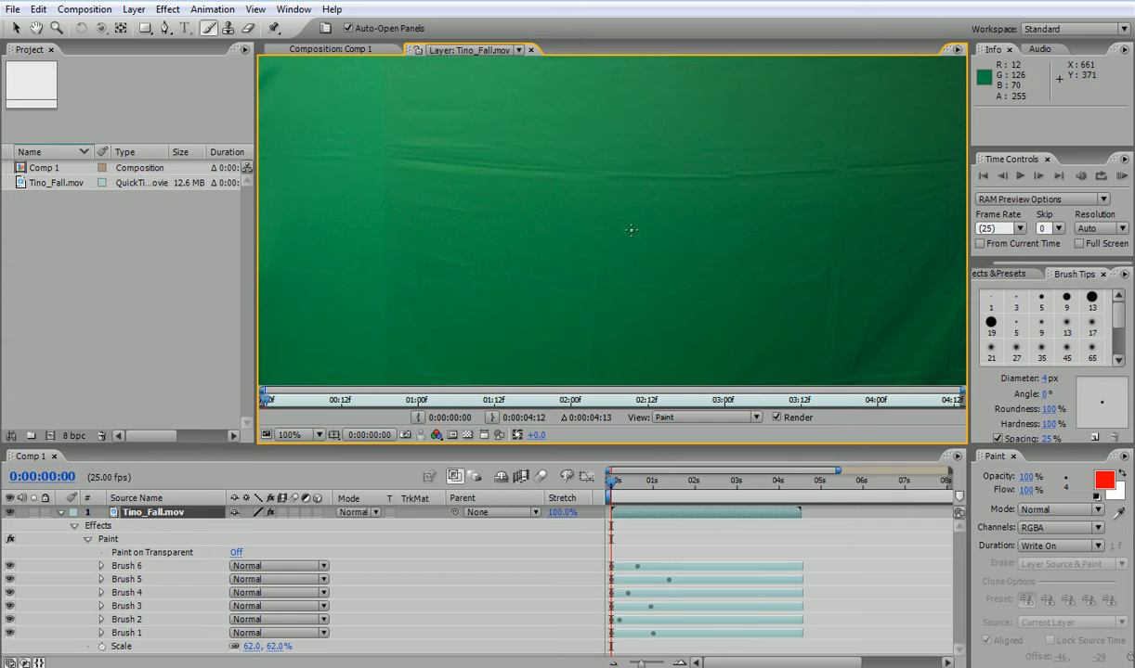
drag(668, 153, 728, 152)
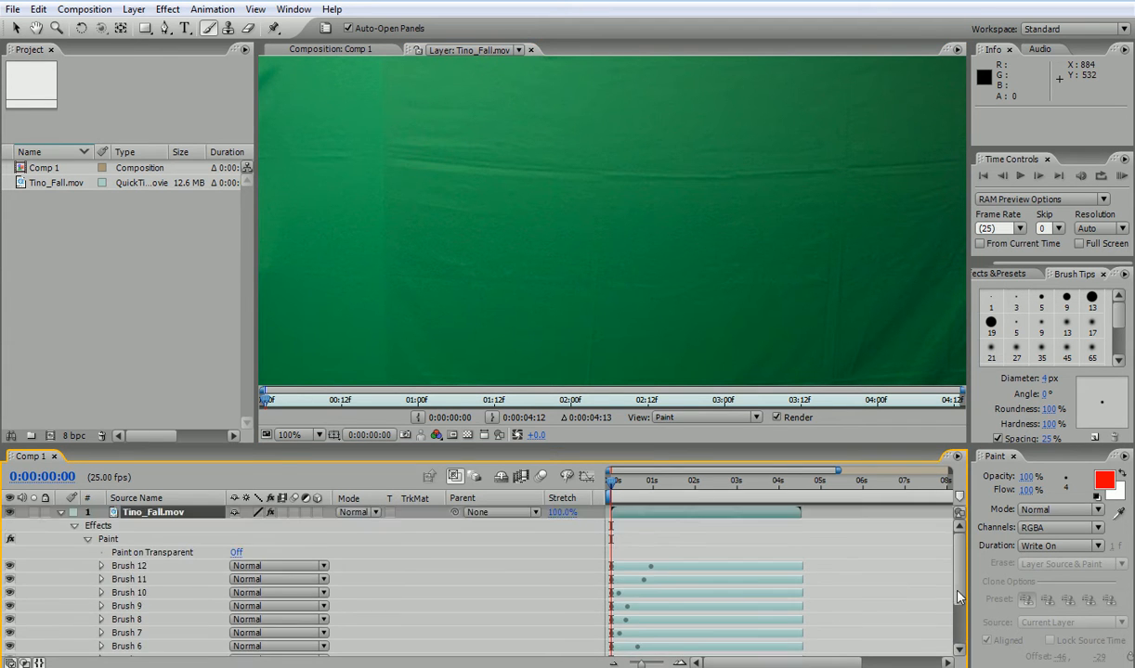
scroll(down, 3)
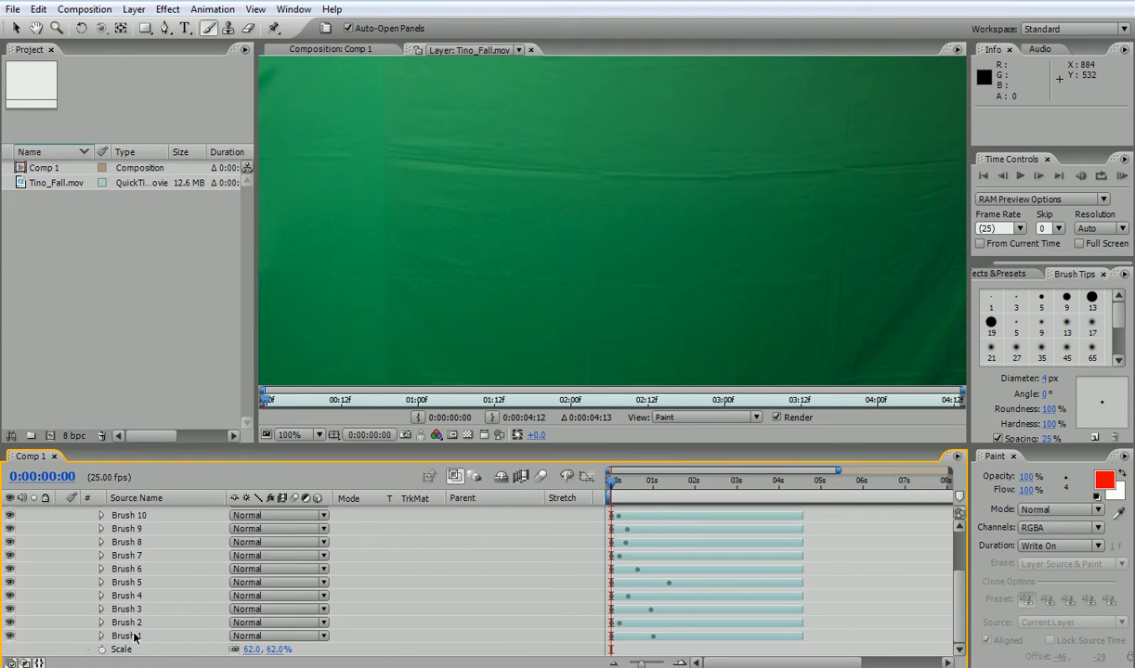
- Stagger Brush 1 through Brush 10 so each stroke starts after the previous one
click(127, 555)
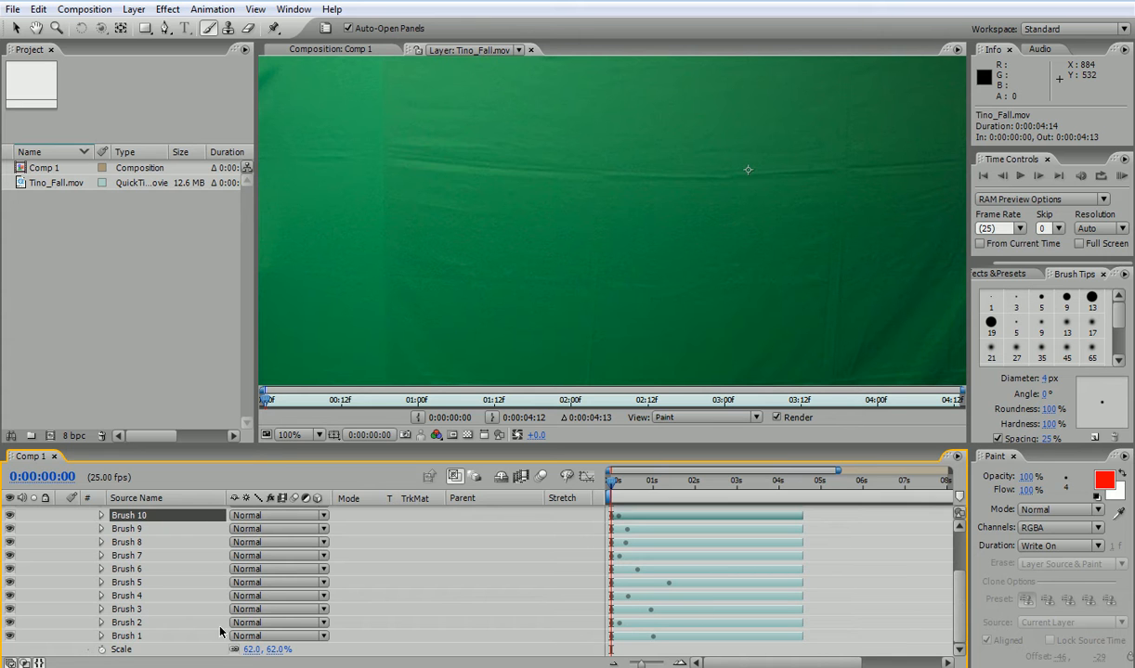
click(126, 622)
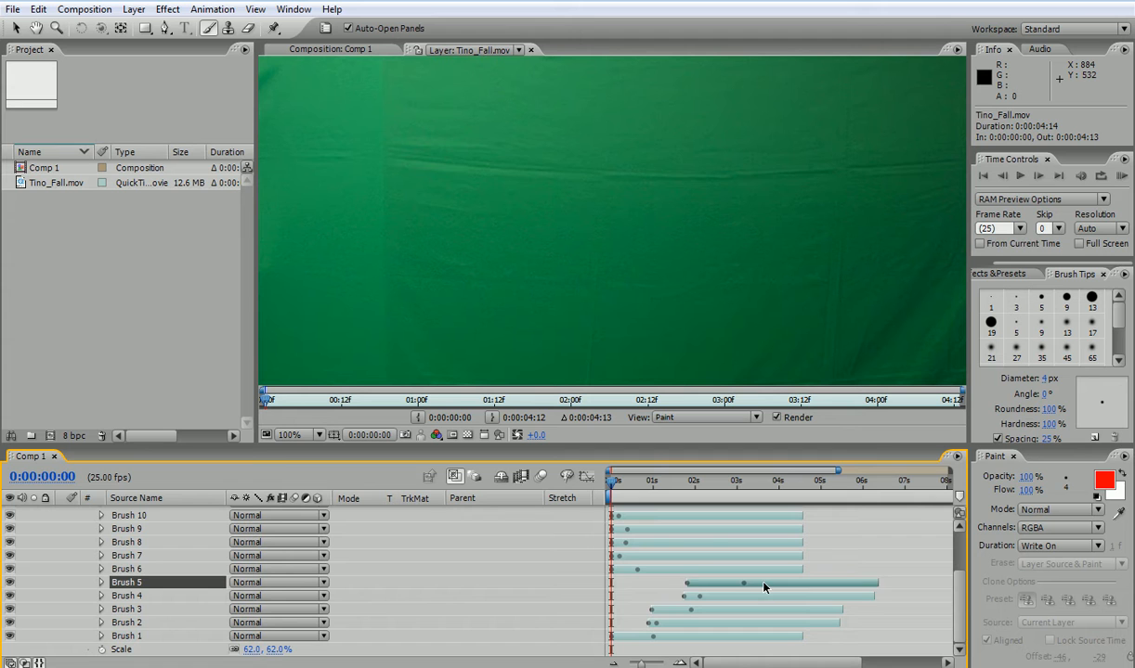
click(126, 568)
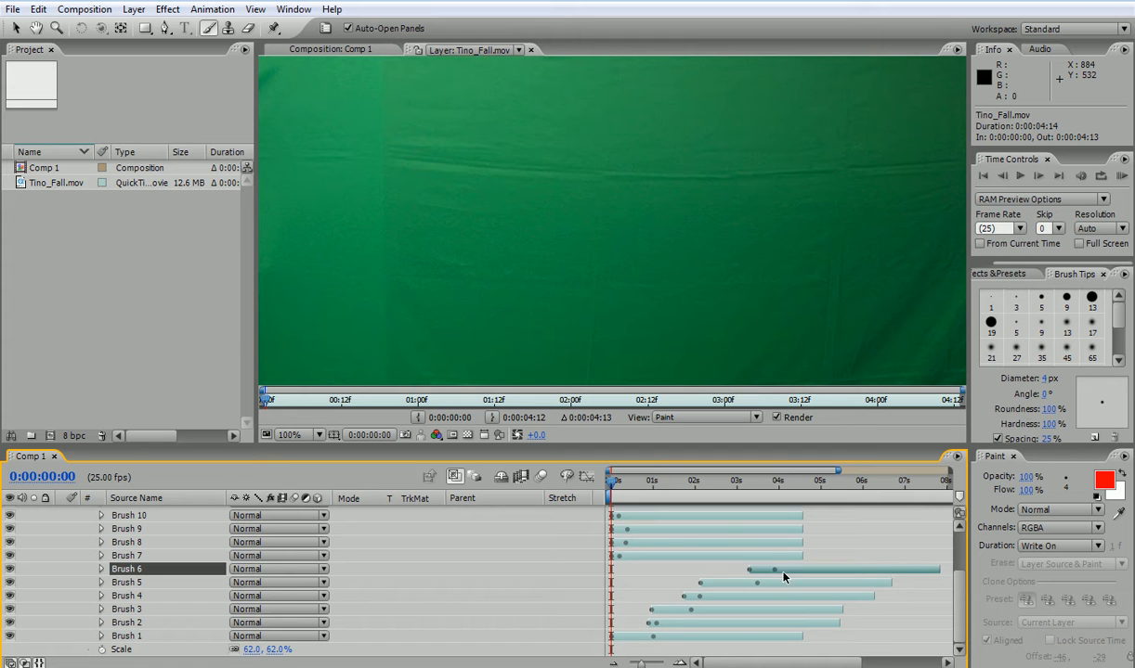
click(127, 555)
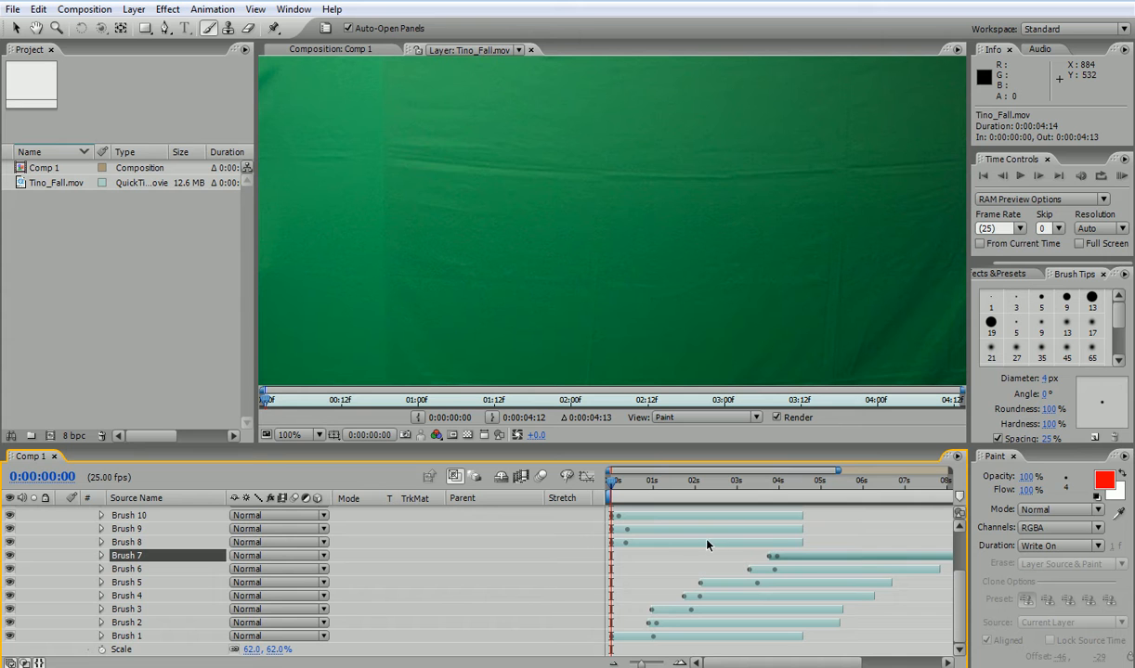
click(126, 542)
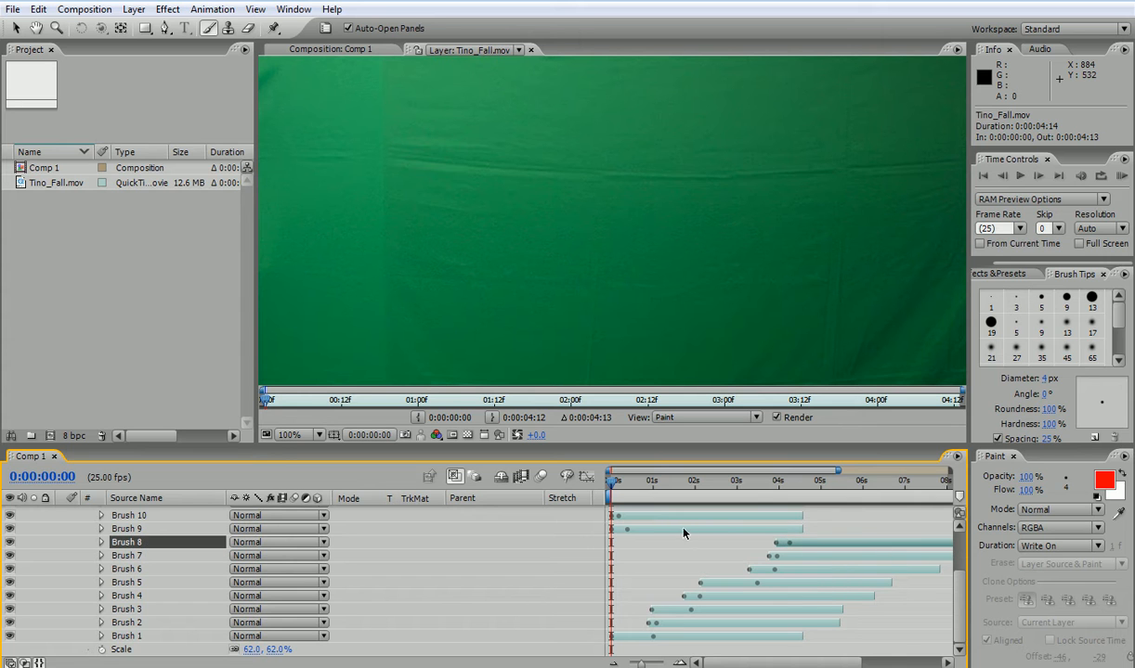
click(130, 517)
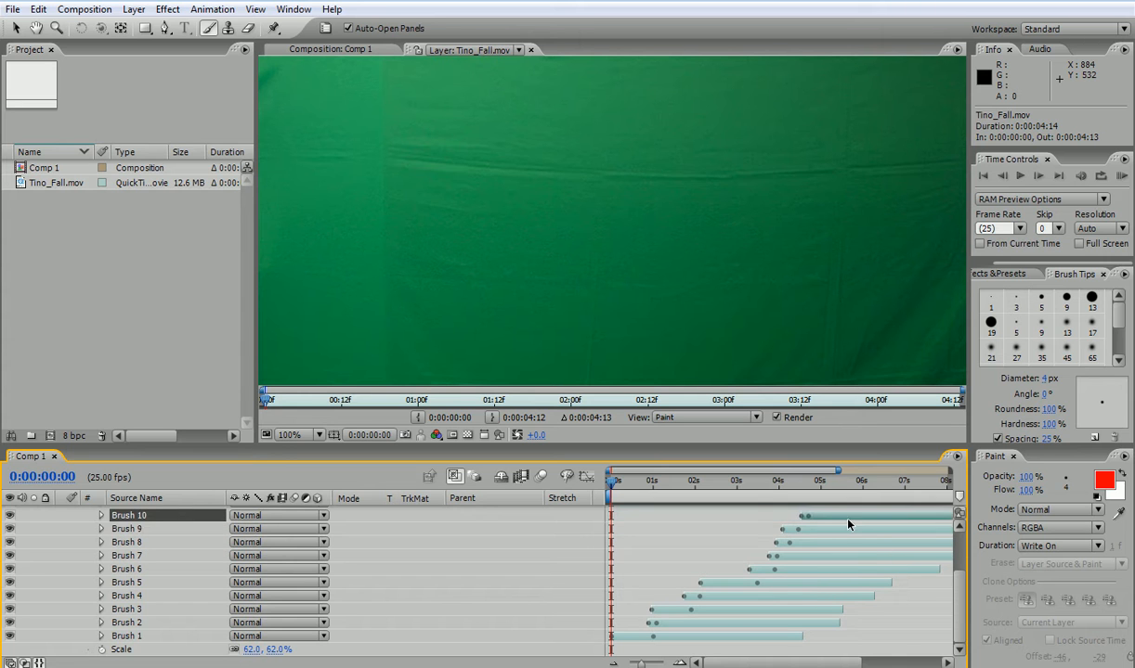
click(74, 513)
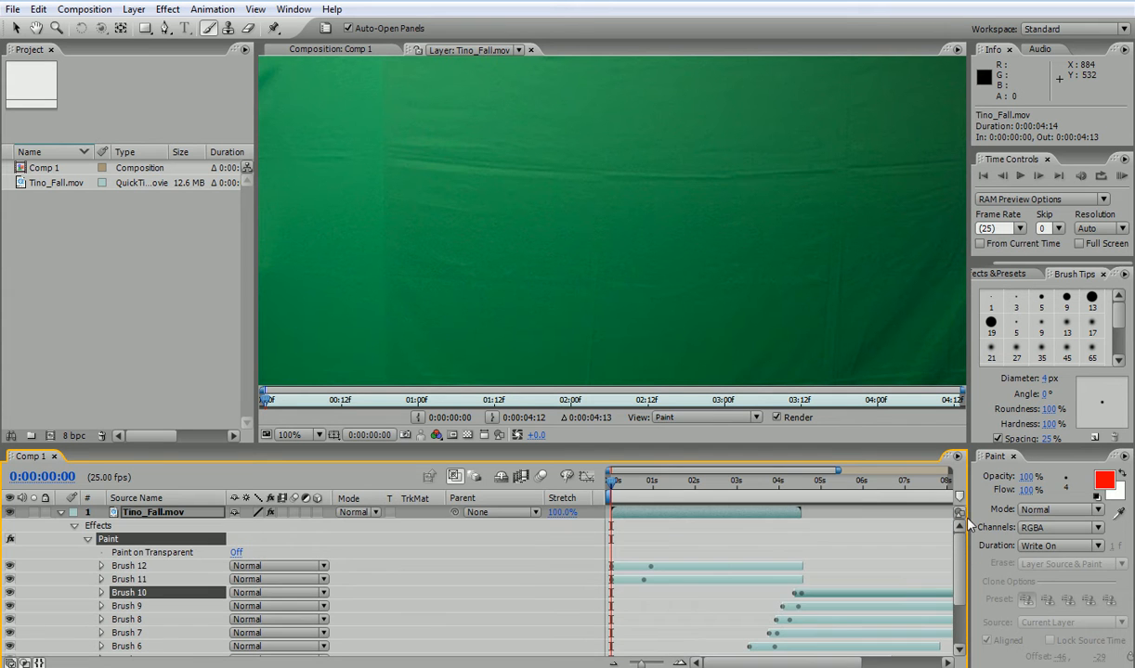
click(128, 579)
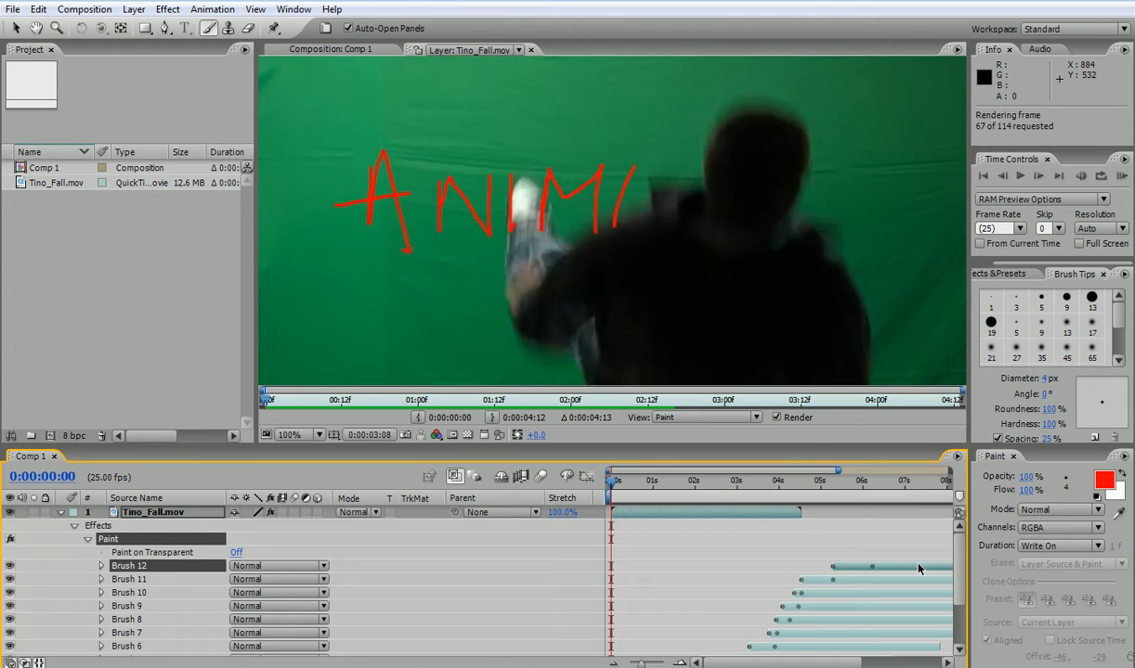
click(1019, 174)
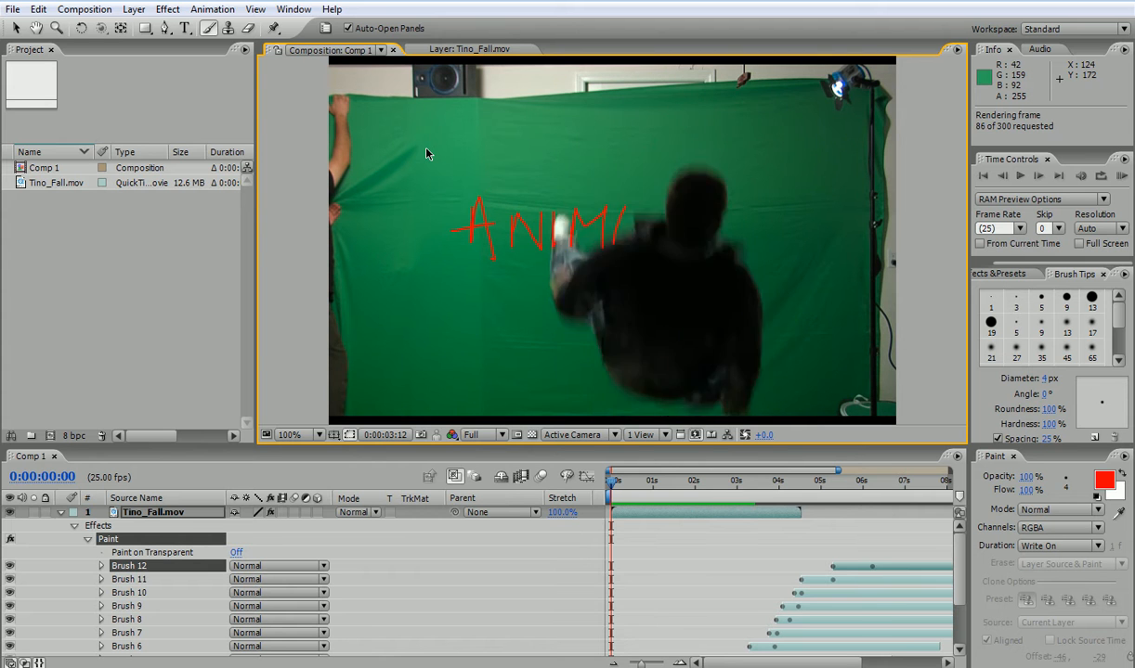
click(1003, 174)
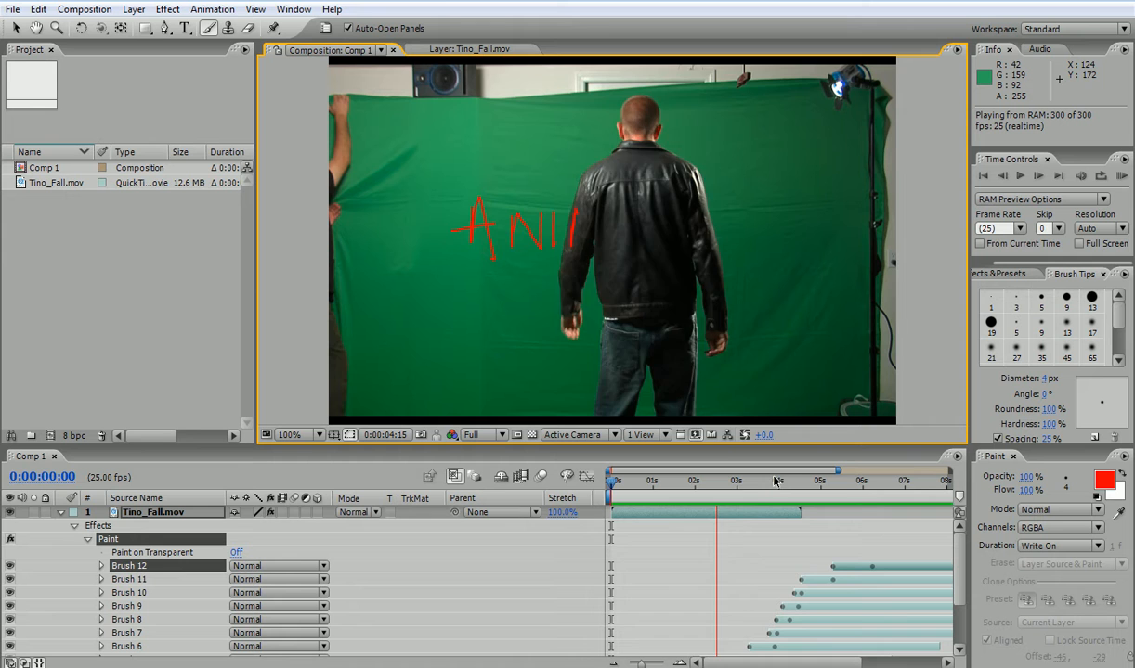
click(808, 480)
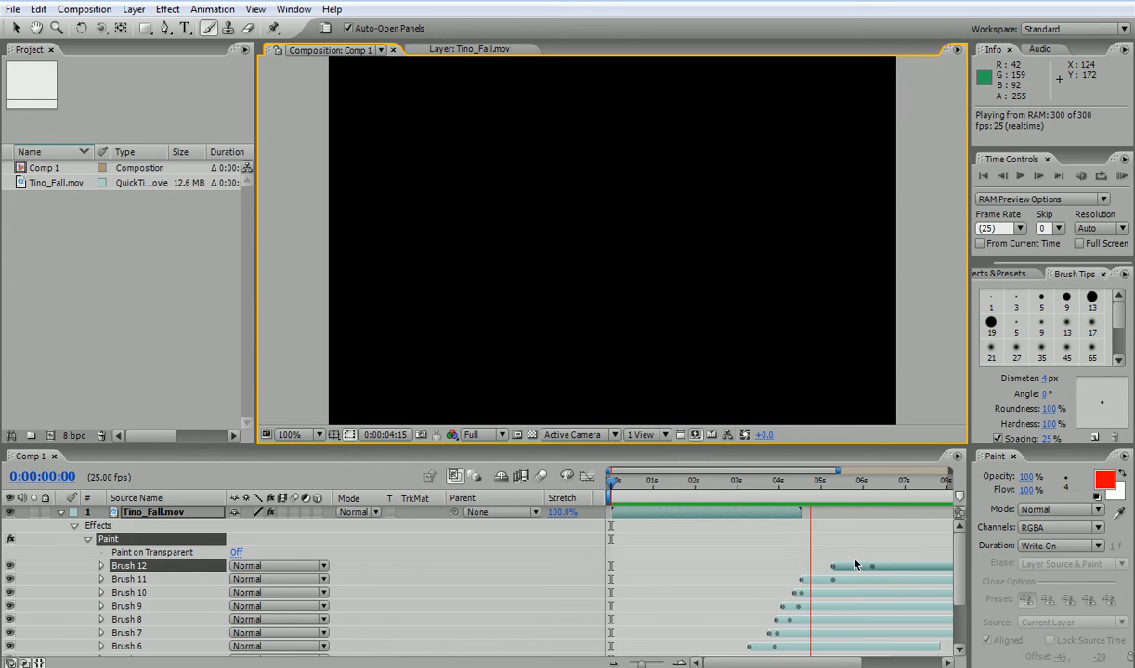
click(665, 479)
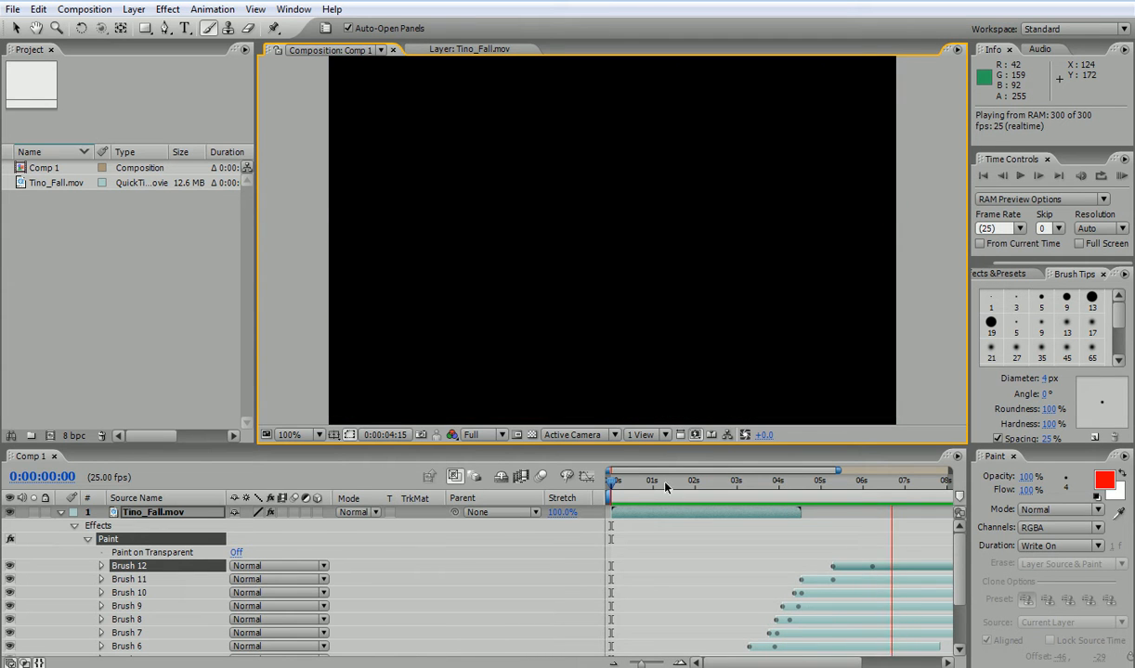
click(661, 479)
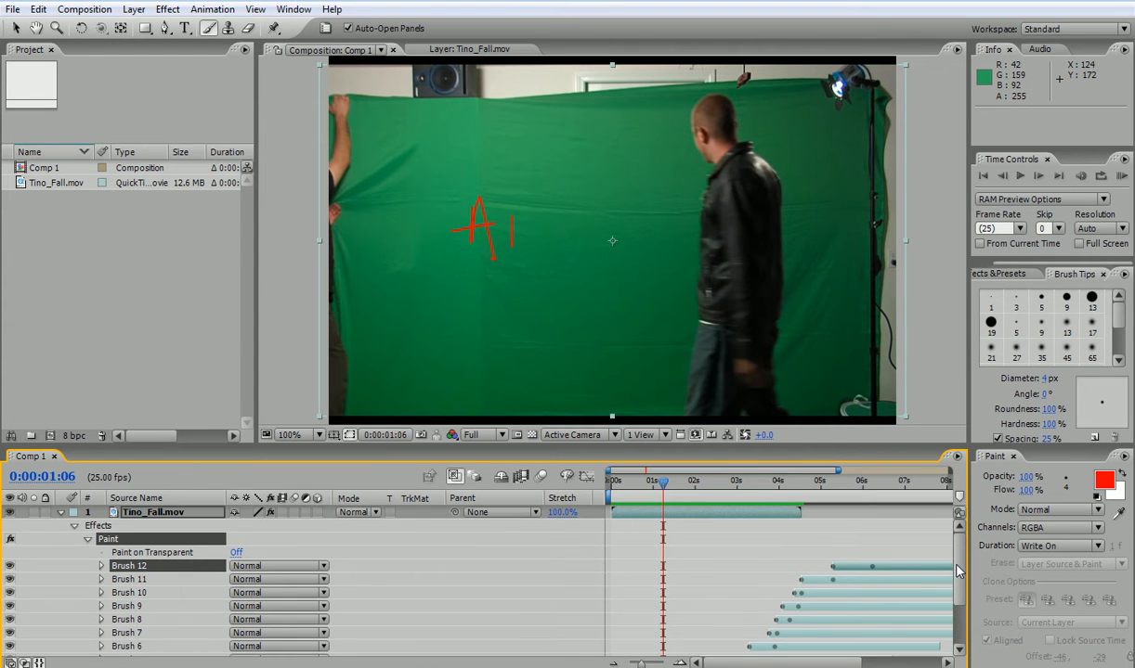
- Reveal Brush 1's Path, Stroke Options and Transform properties in the timeline
scroll(down, 3)
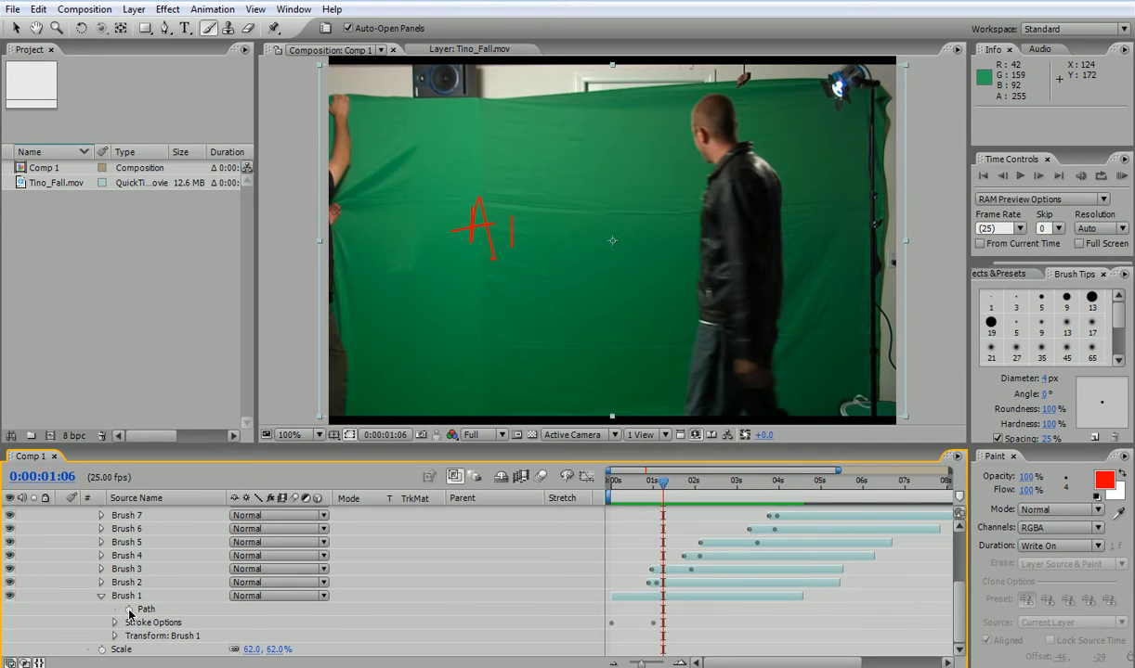
mouse_move(130, 609)
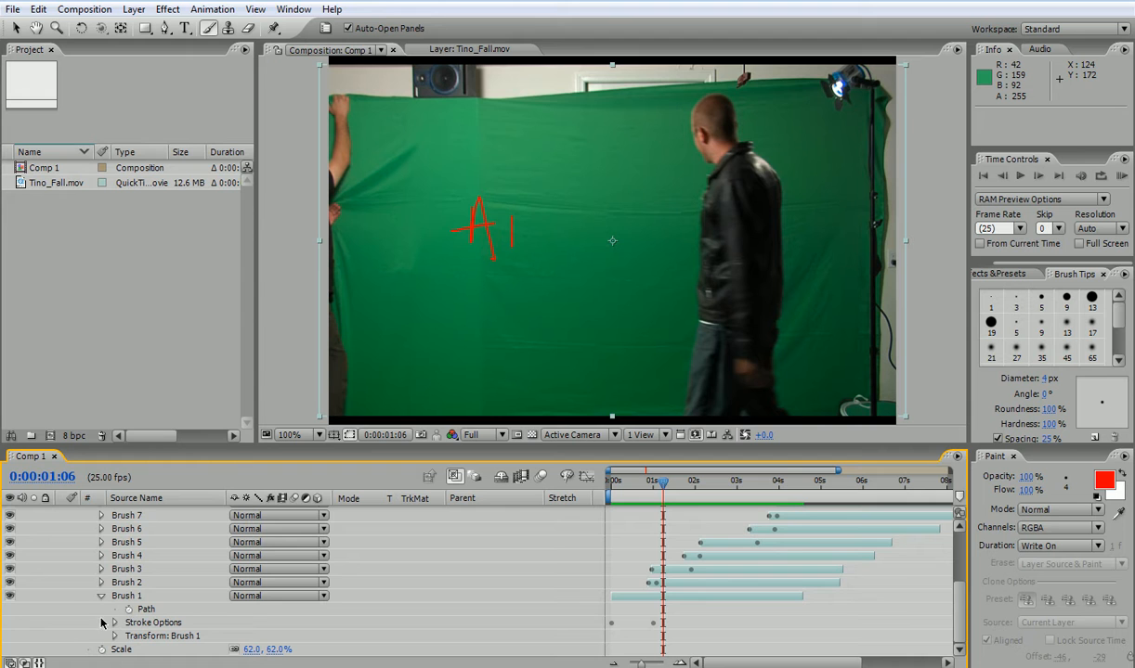
- Expand Brush 1's Stroke Options, trial a higher Start value, then return it to 0%
click(115, 624)
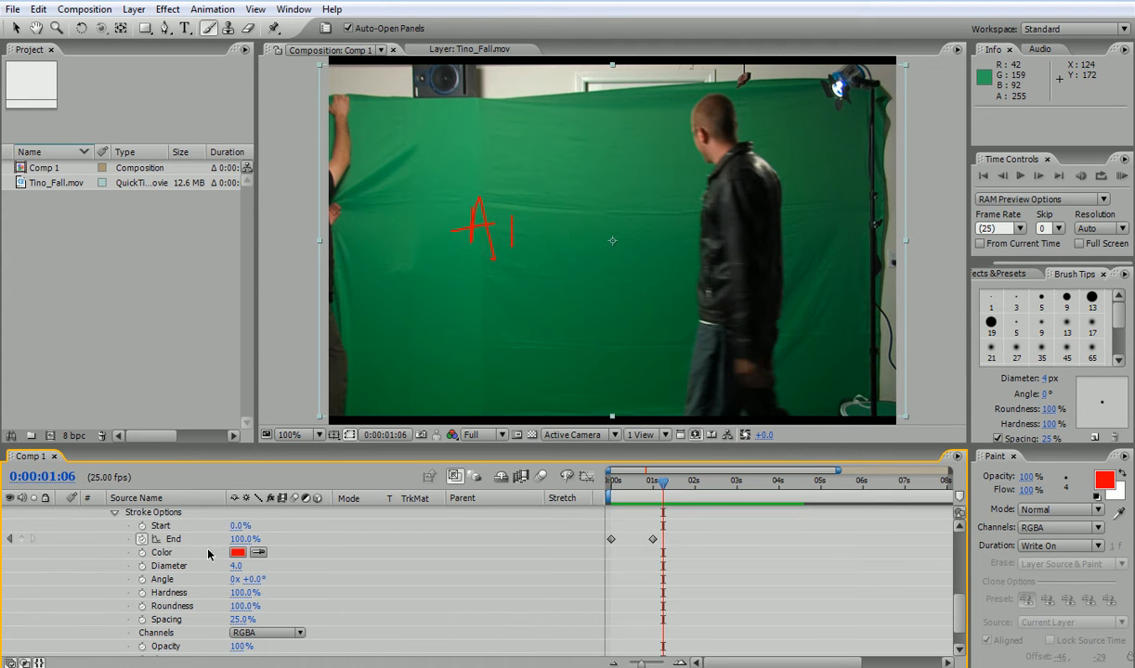
mouse_move(657, 493)
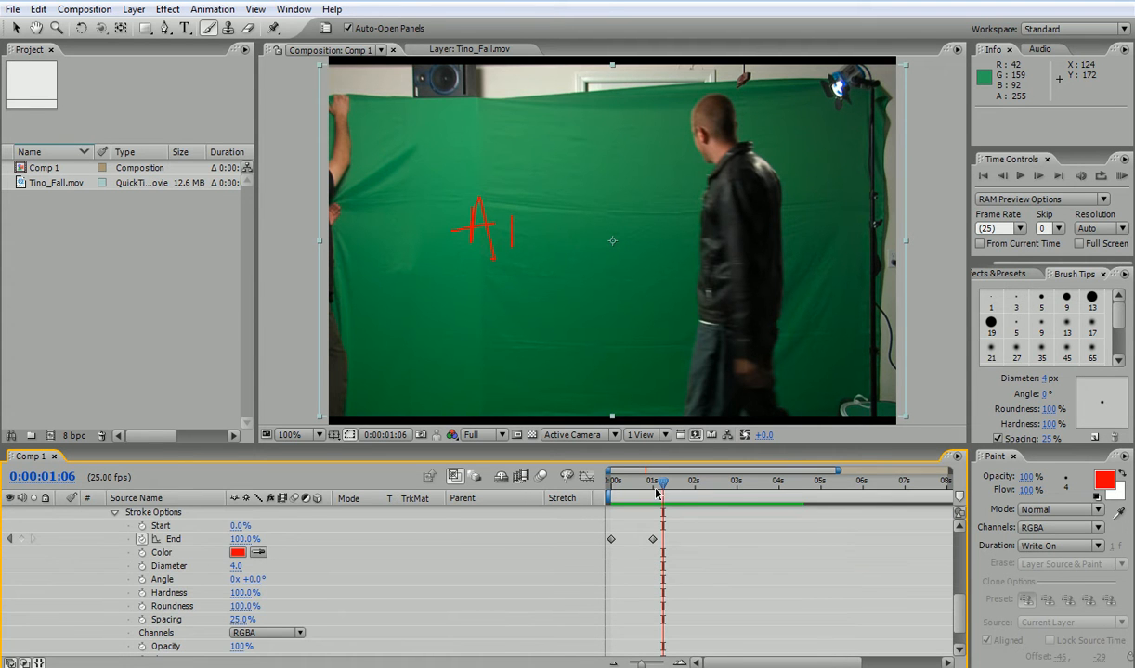
drag(659, 483, 636, 482)
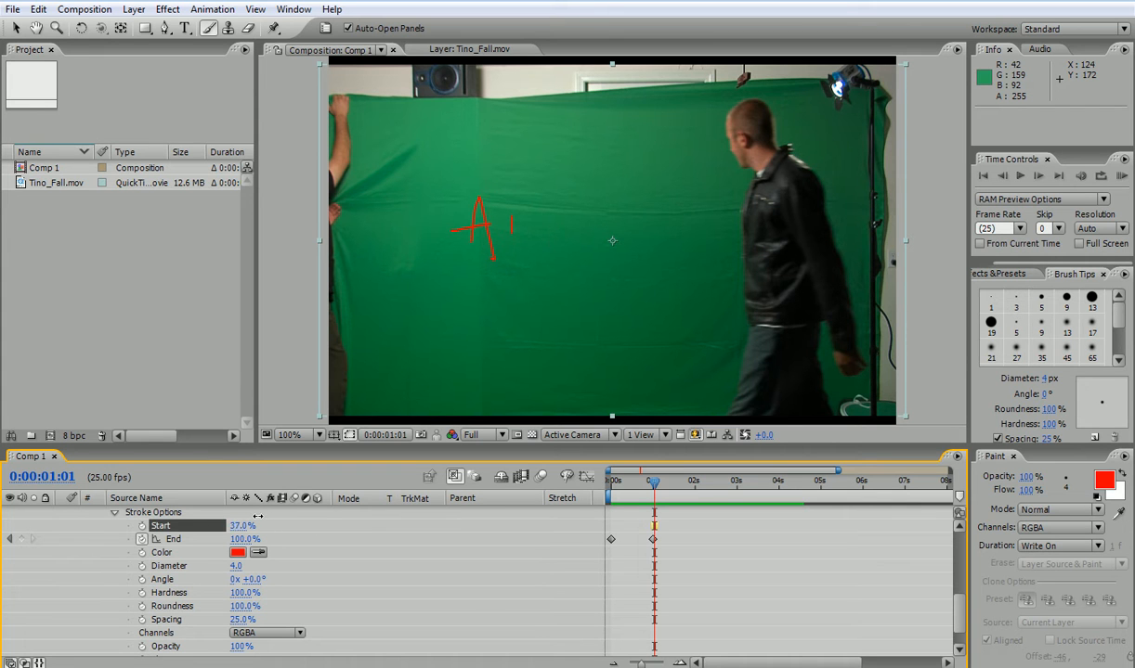
drag(222, 525, 260, 525)
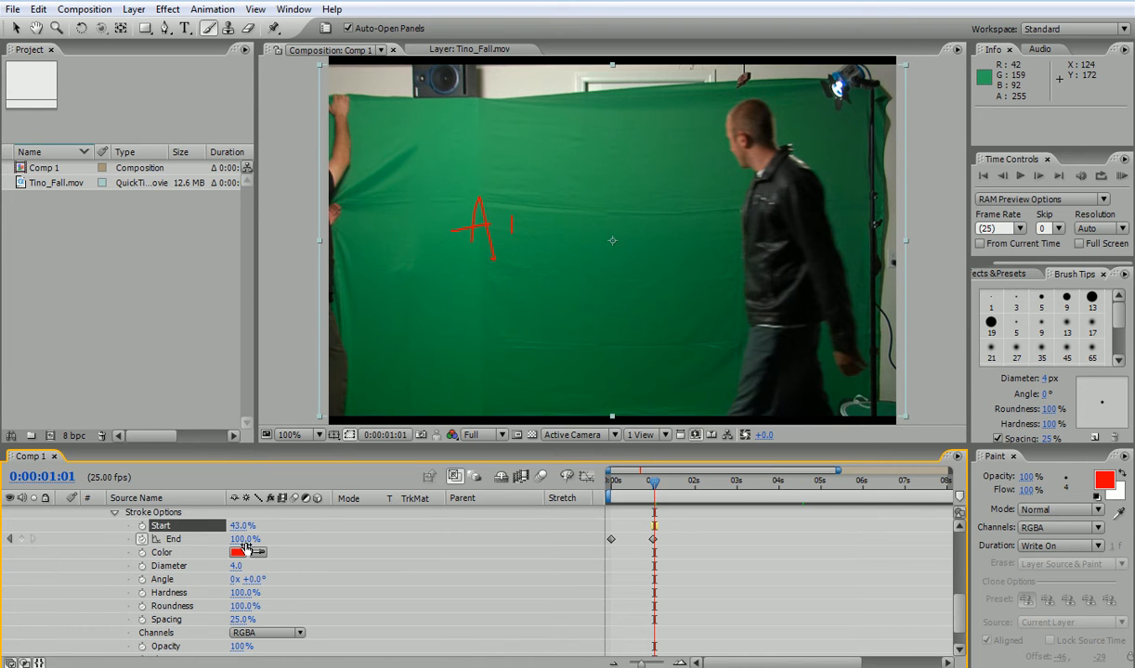
click(245, 538)
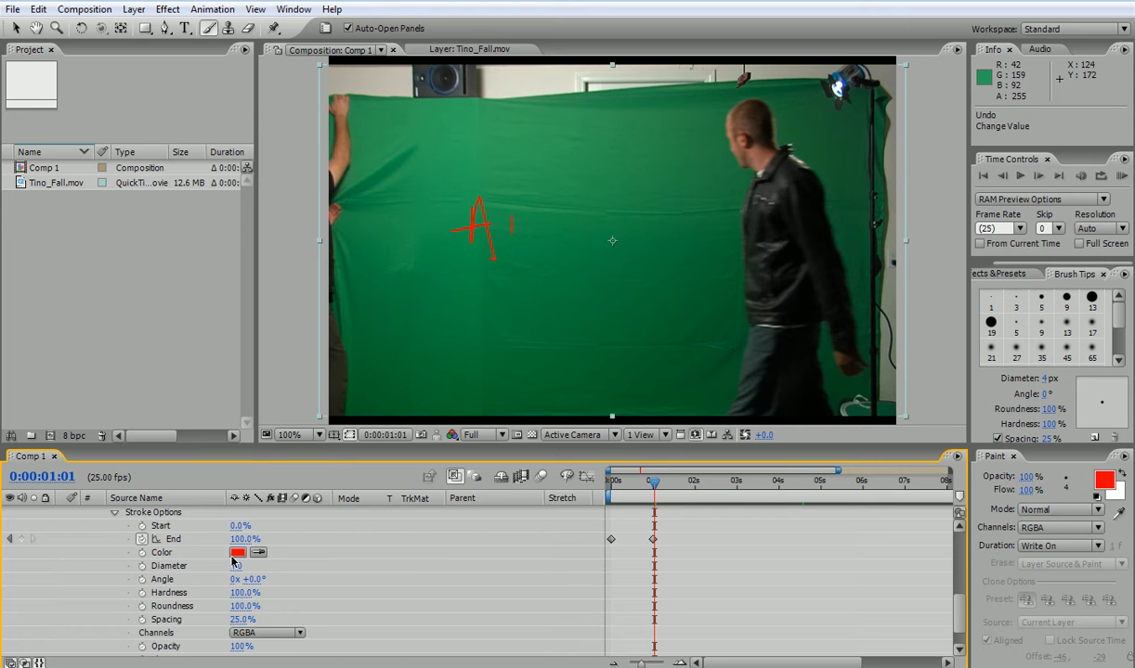
- Change the letter A stroke colour from red to purple (A66FF9)
click(238, 553)
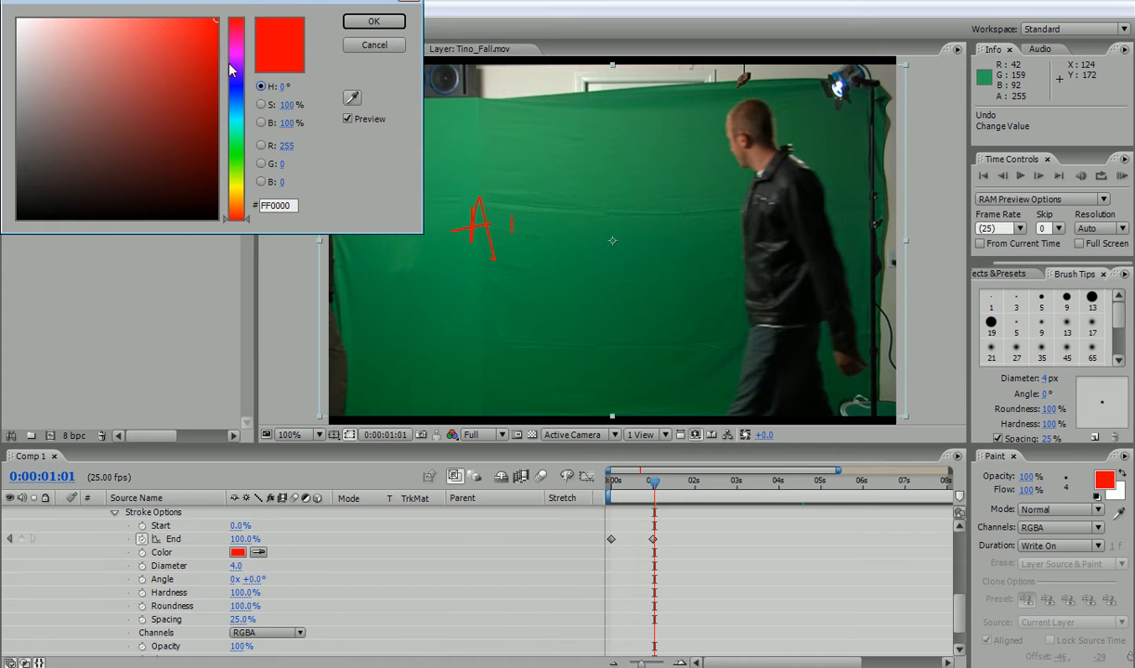
click(128, 23)
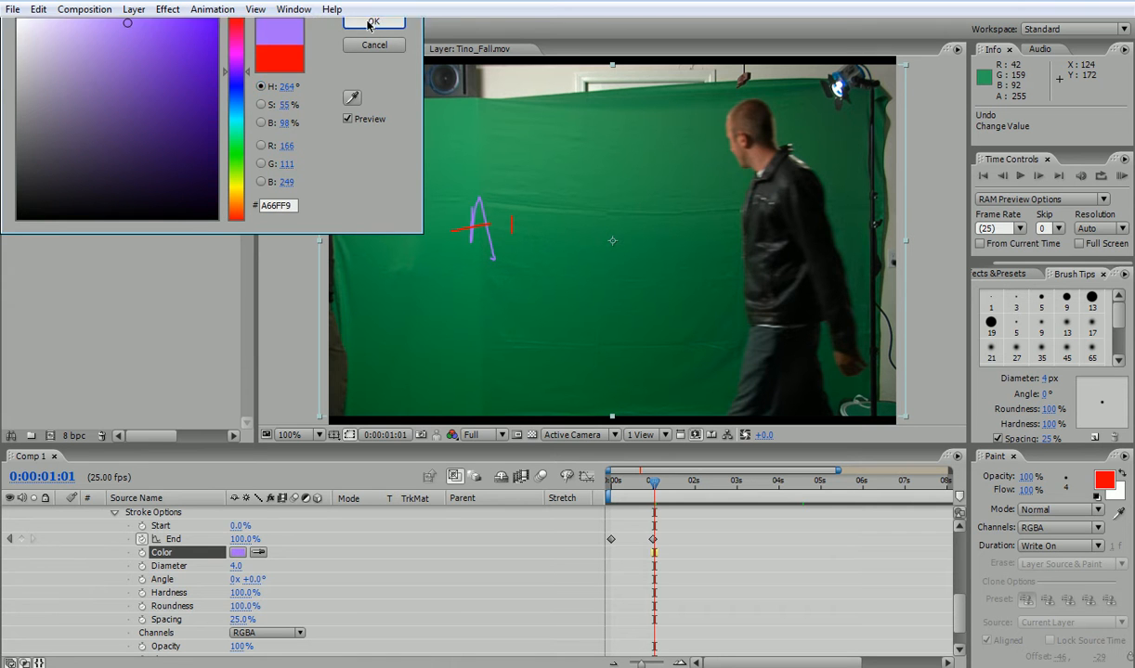
click(372, 23)
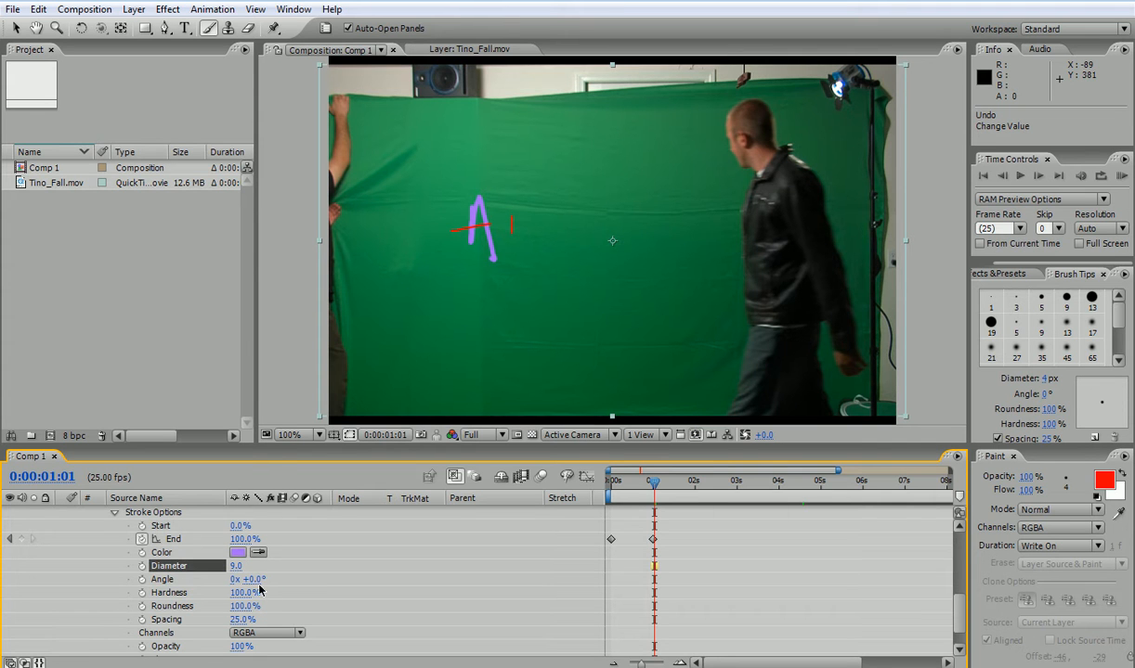
- Lower the A stroke's diameter, hardness and roundness and widen its spacing
drag(250, 580, 364, 561)
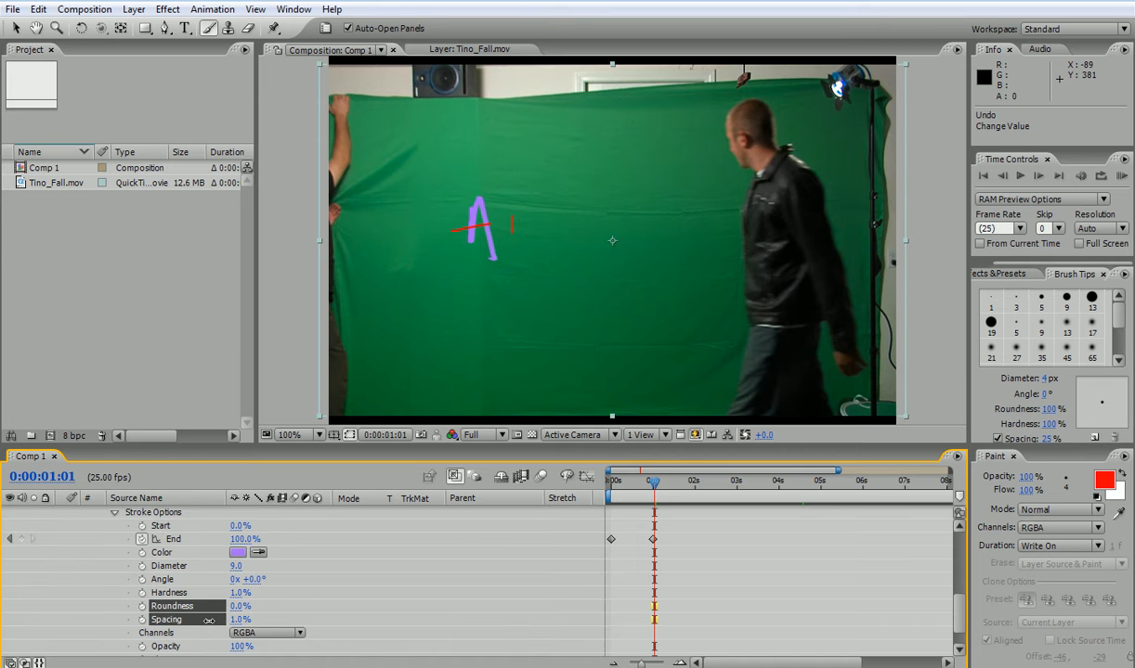
drag(245, 620, 326, 620)
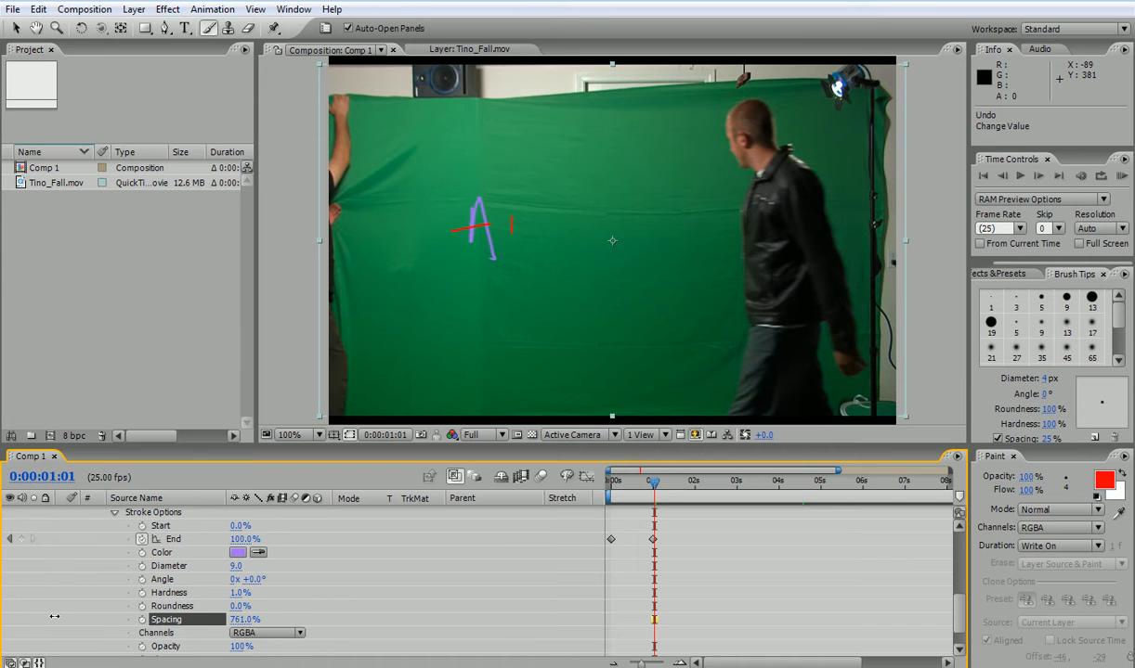
drag(245, 620, 245, 620)
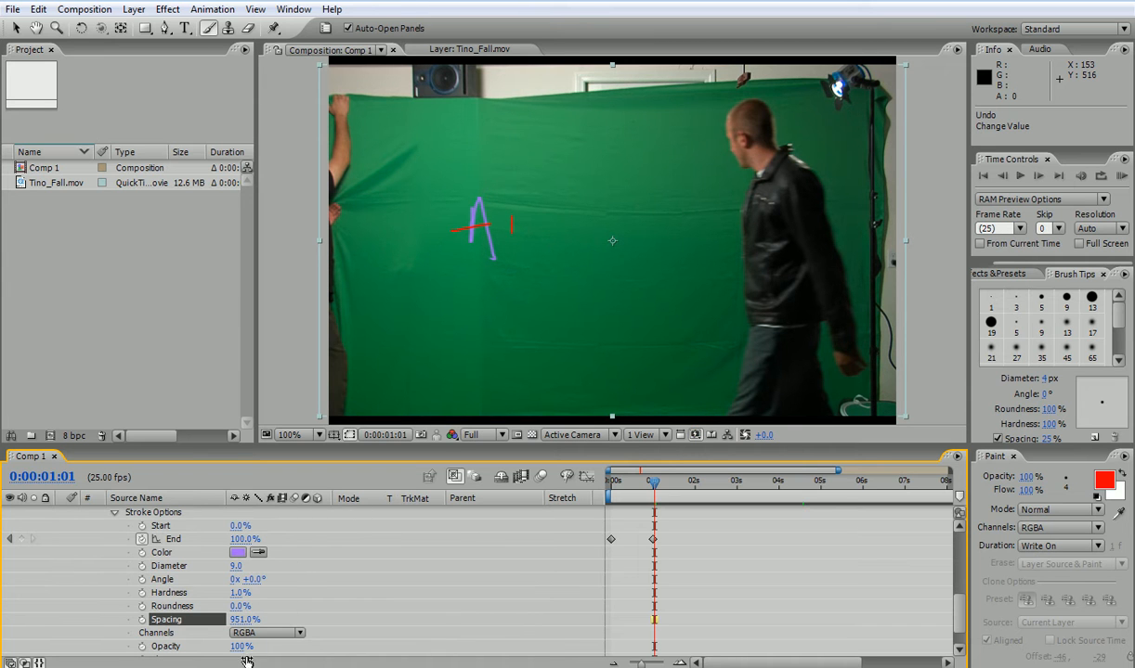
click(165, 646)
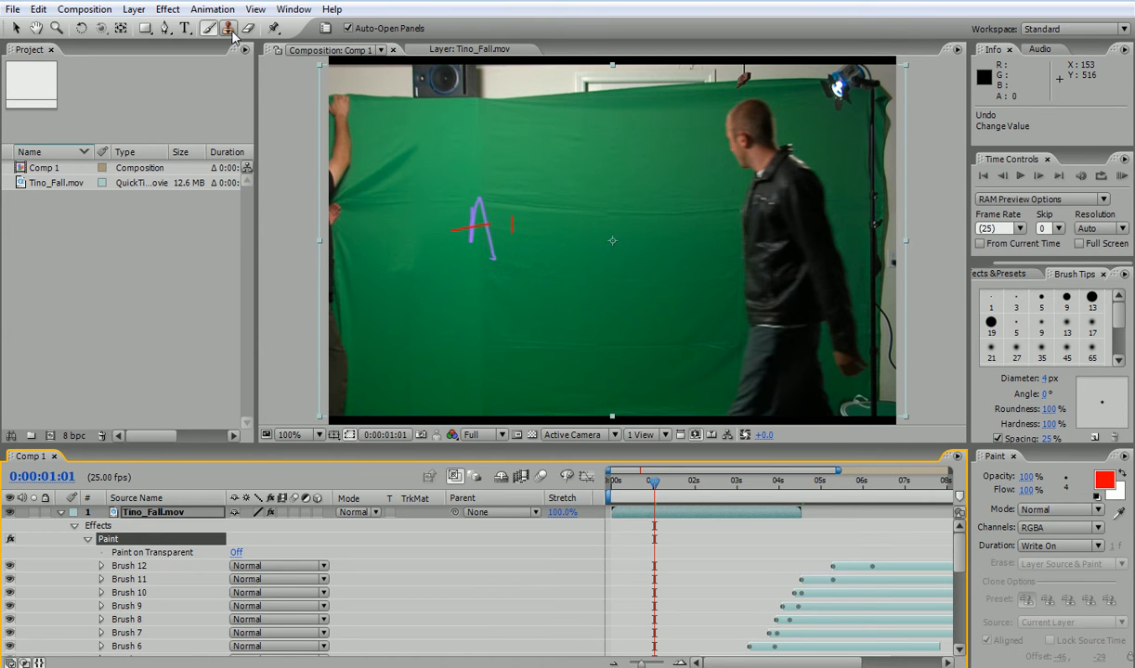
mouse_move(228, 27)
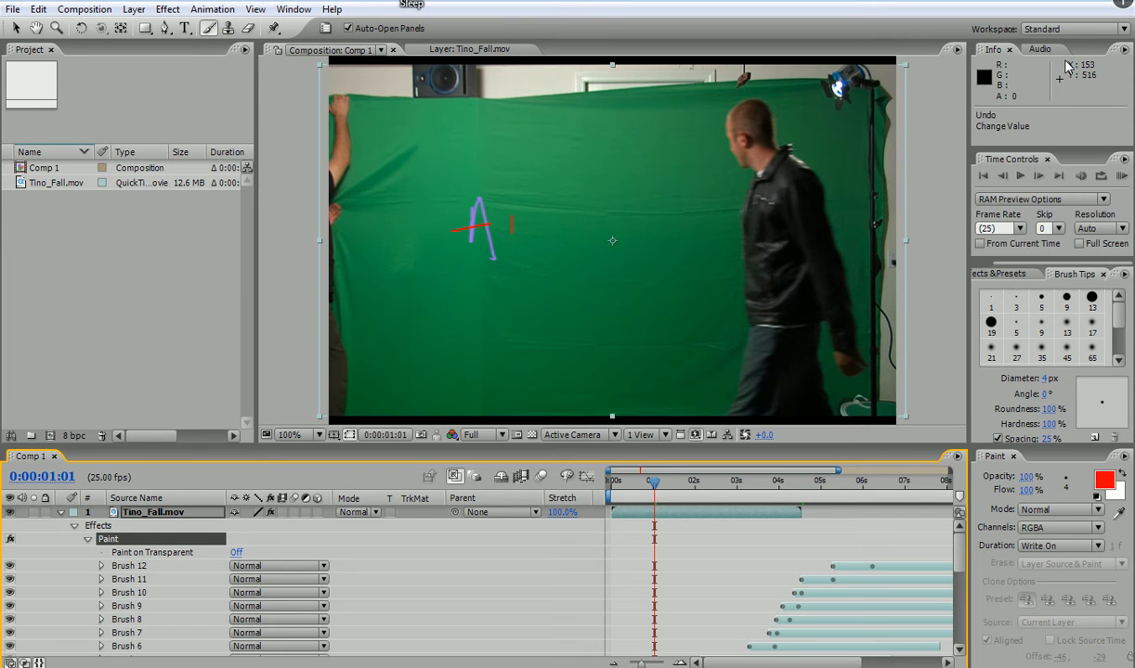
mouse_move(845, 100)
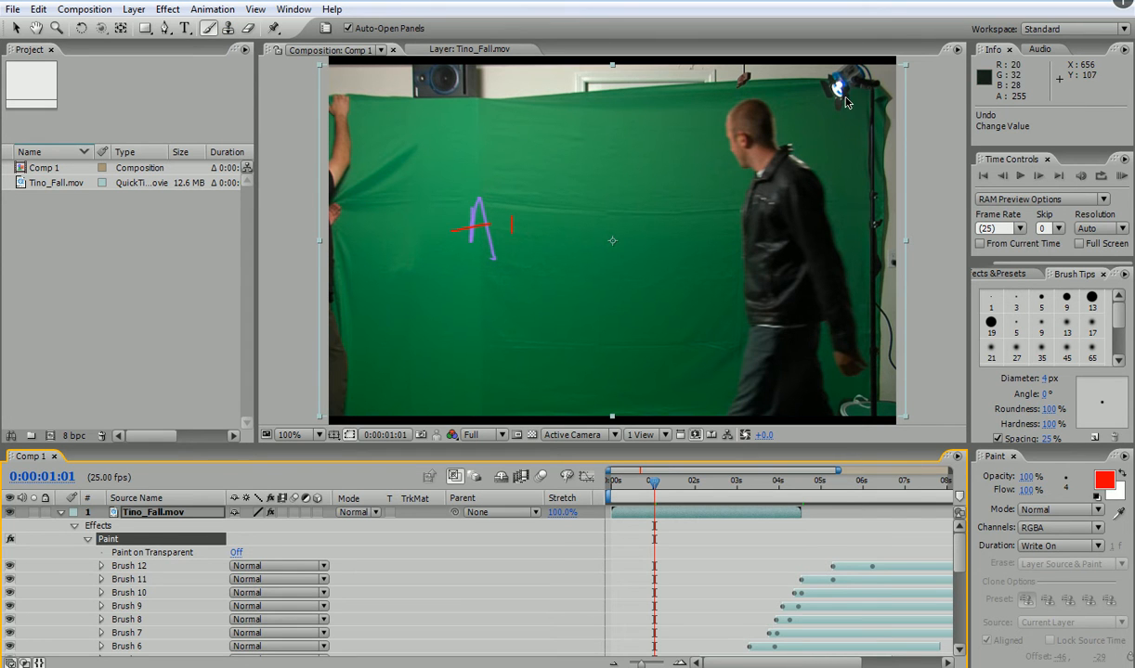
mouse_move(776, 96)
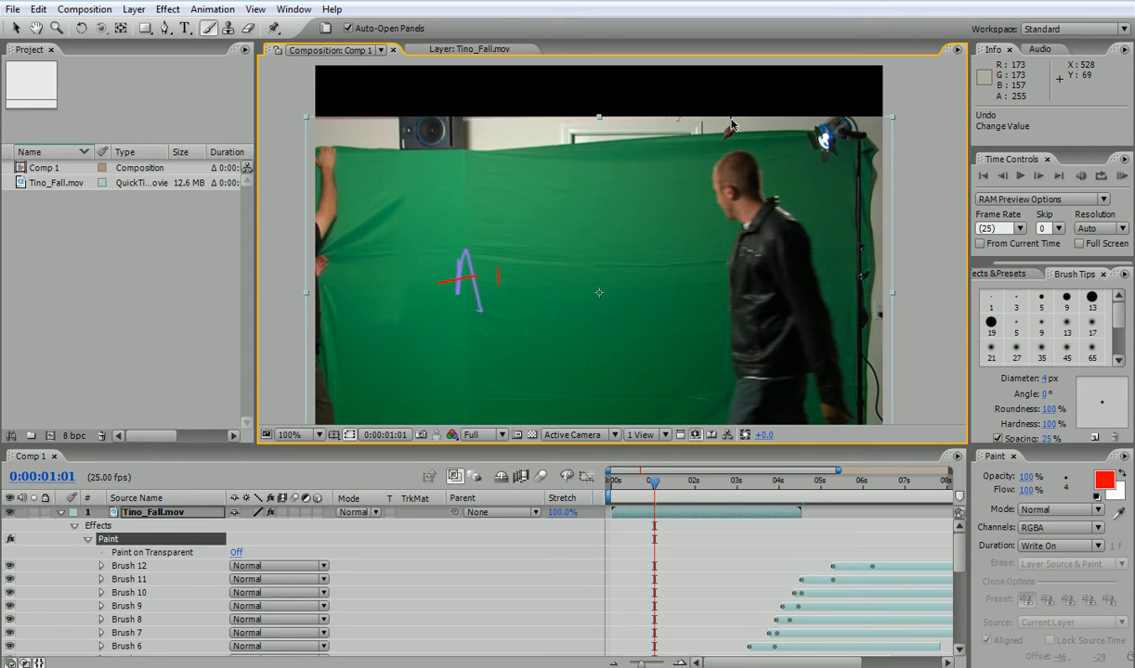
mouse_move(127, 548)
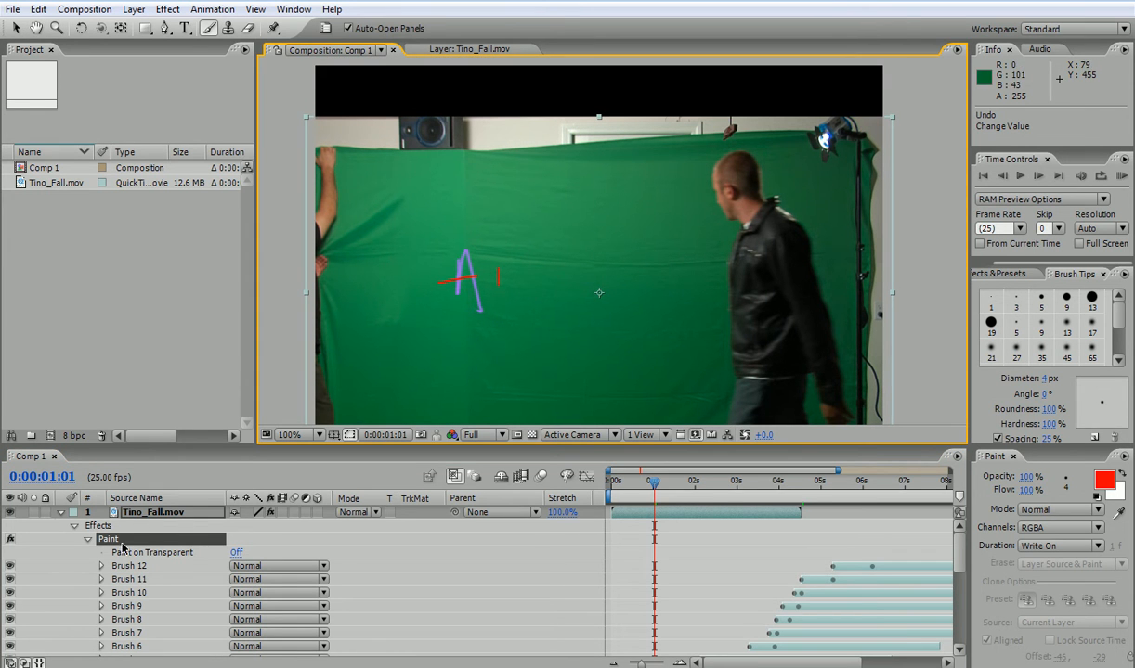
- Open the Tino_Fall.mov layer in its own viewer, zoomed on the lamp area
click(468, 48)
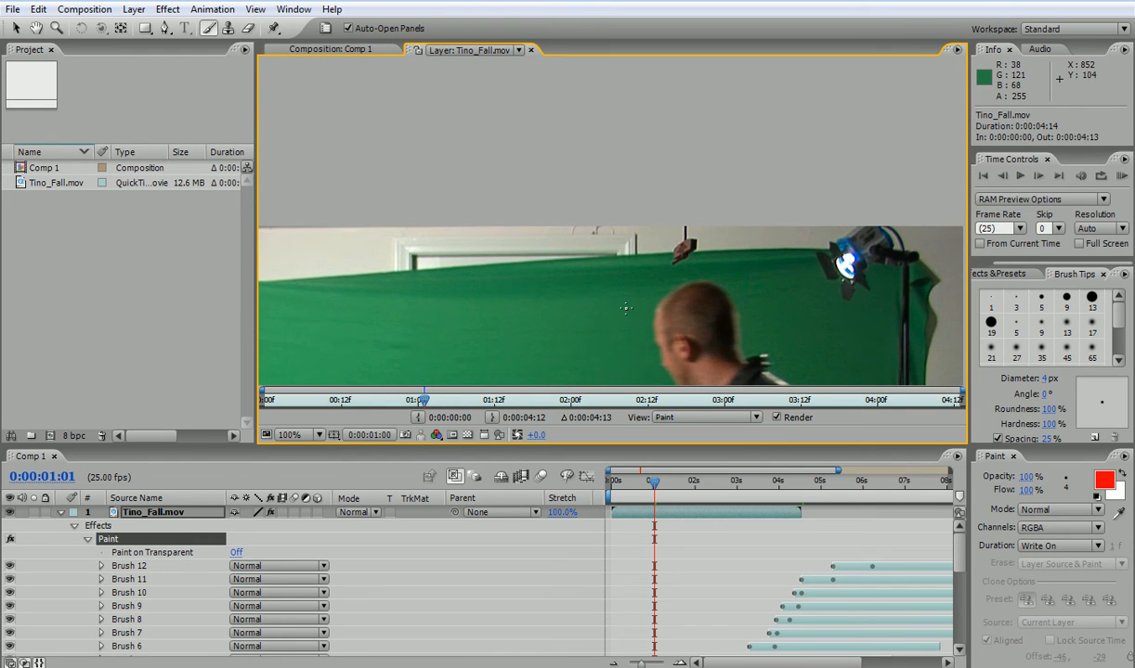
- Paint a Clone Stamp stroke (Clone 1) over the light-stand line and play back to check it
click(304, 434)
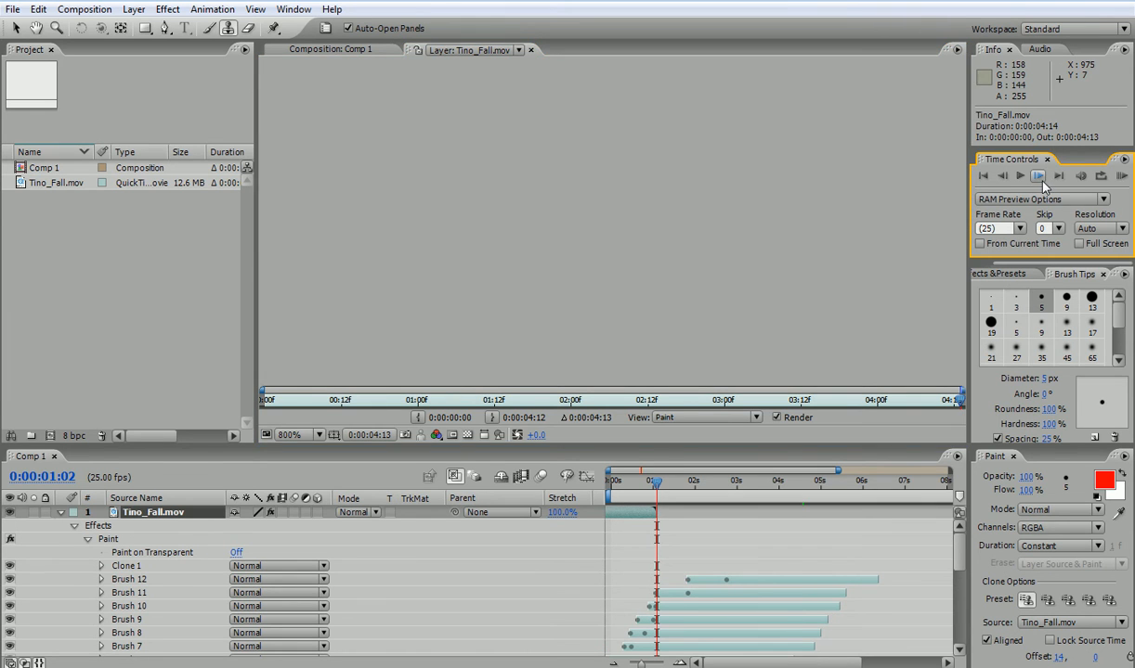
click(1037, 175)
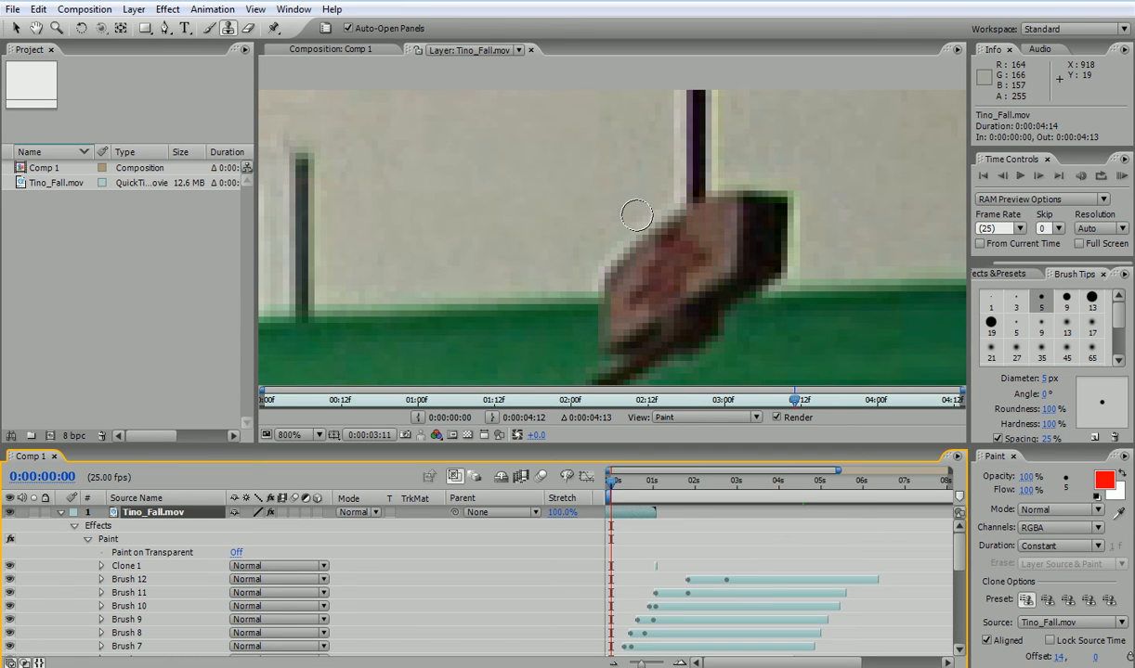
mouse_move(639, 104)
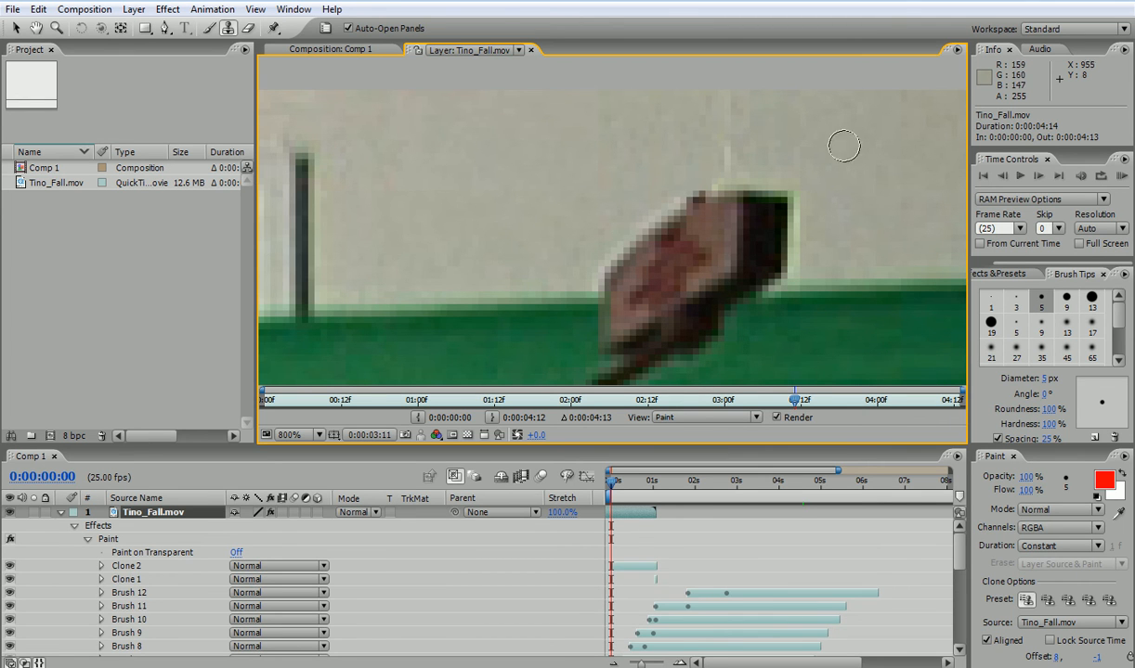
- Play back to verify the Clone 2 stroke hides the line above the lamp, then return paint duration to Write On
click(1036, 174)
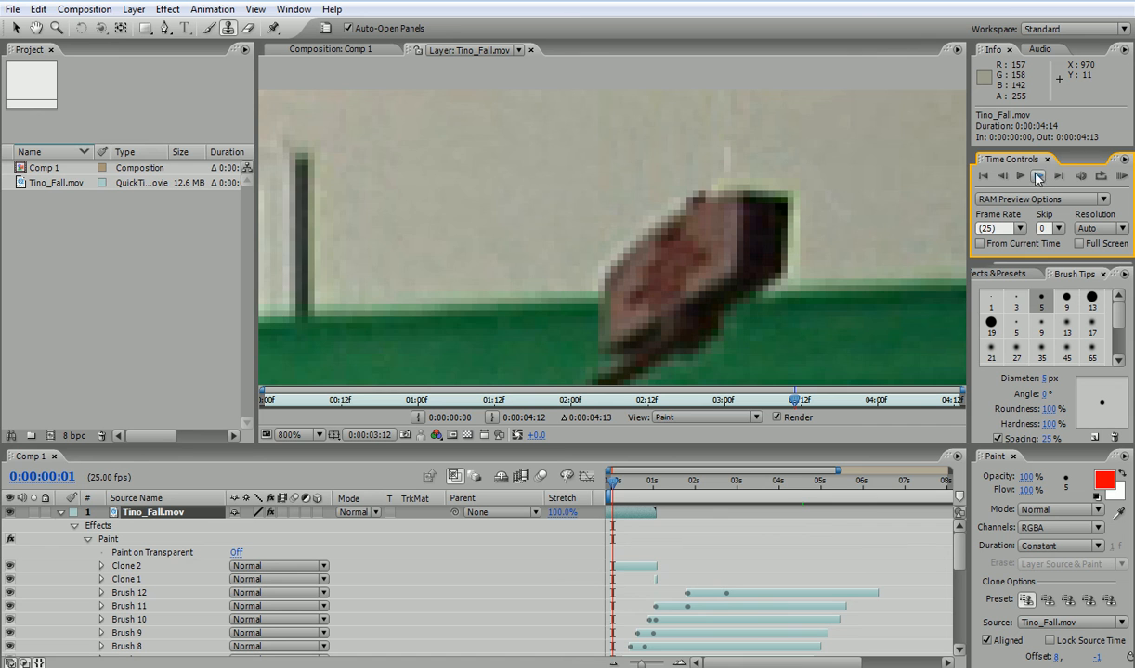
click(1036, 175)
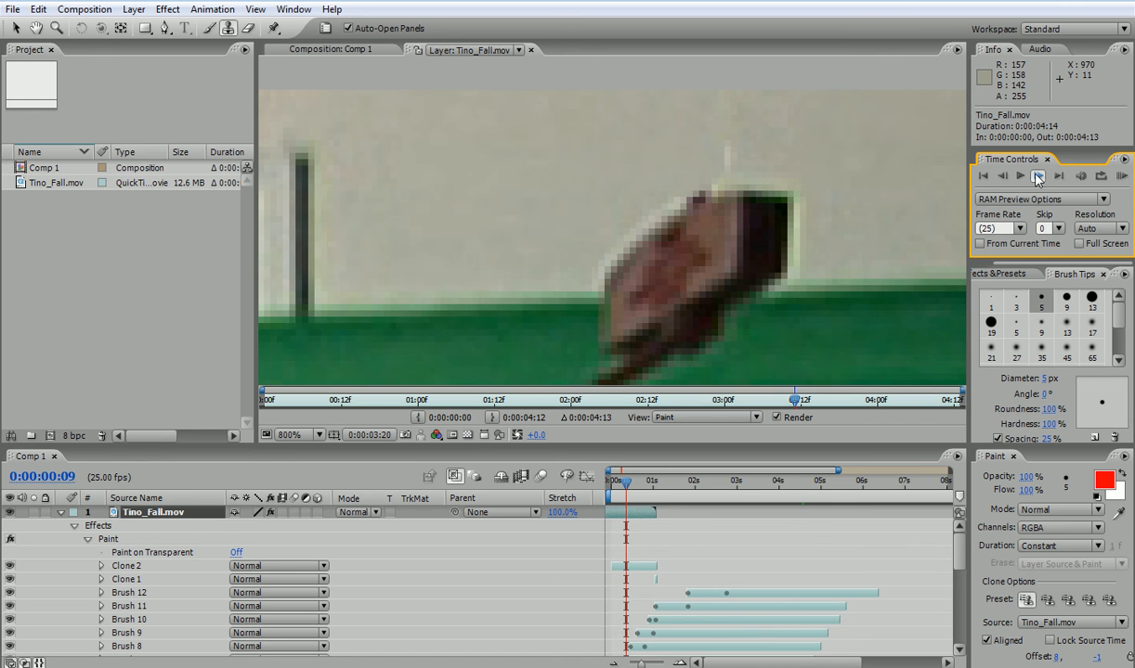
click(1018, 175)
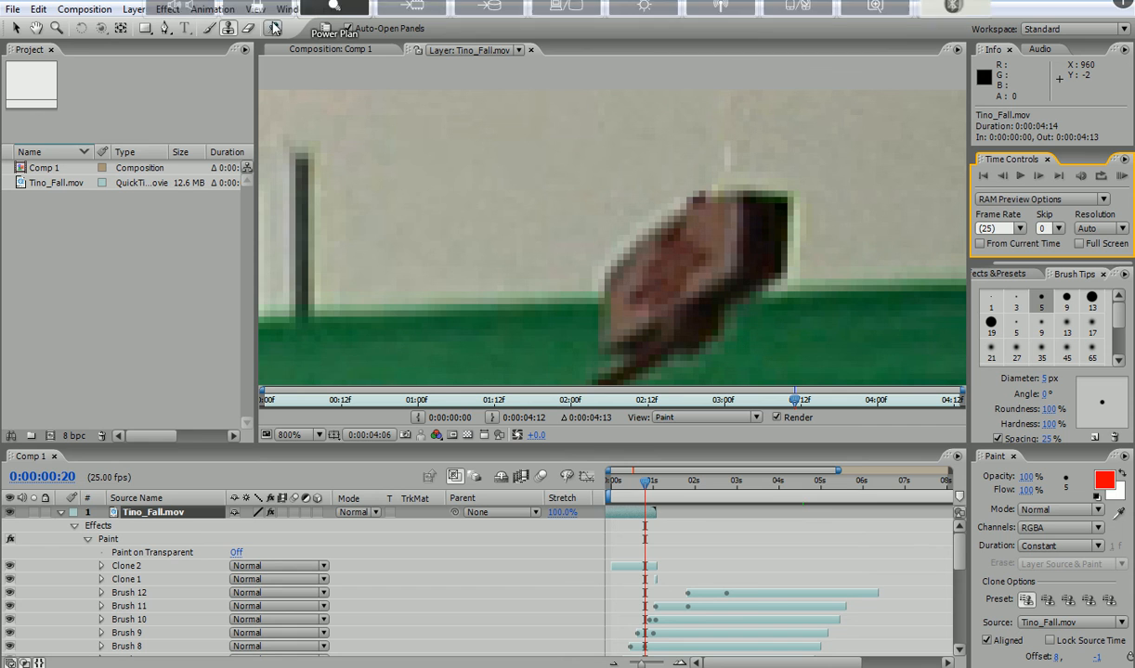
click(1058, 545)
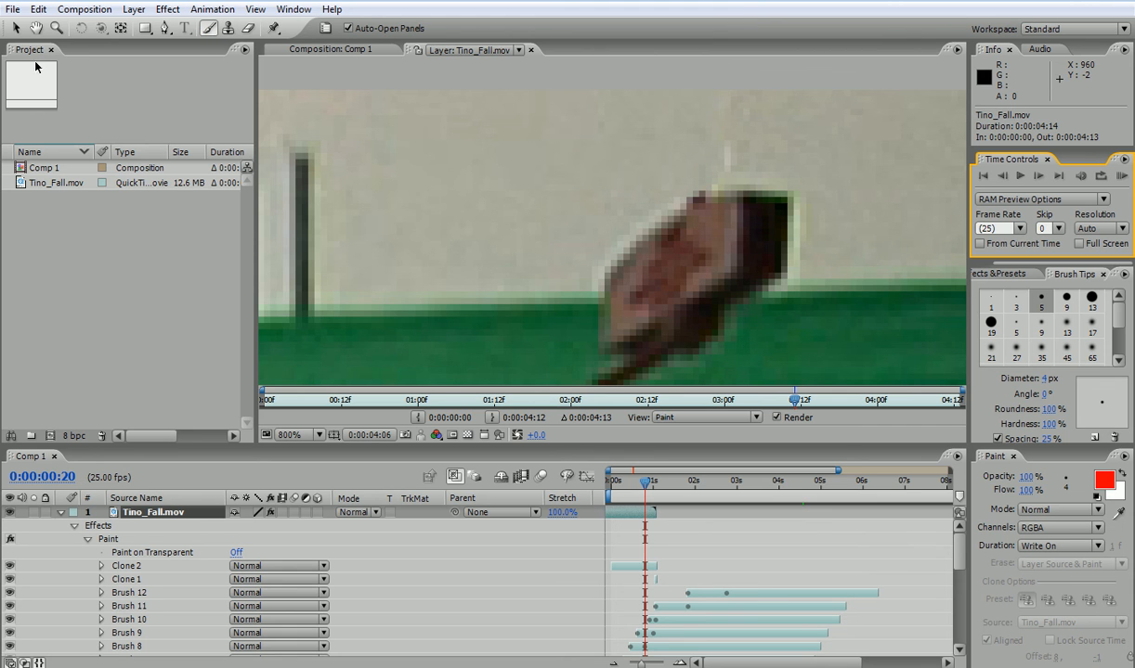